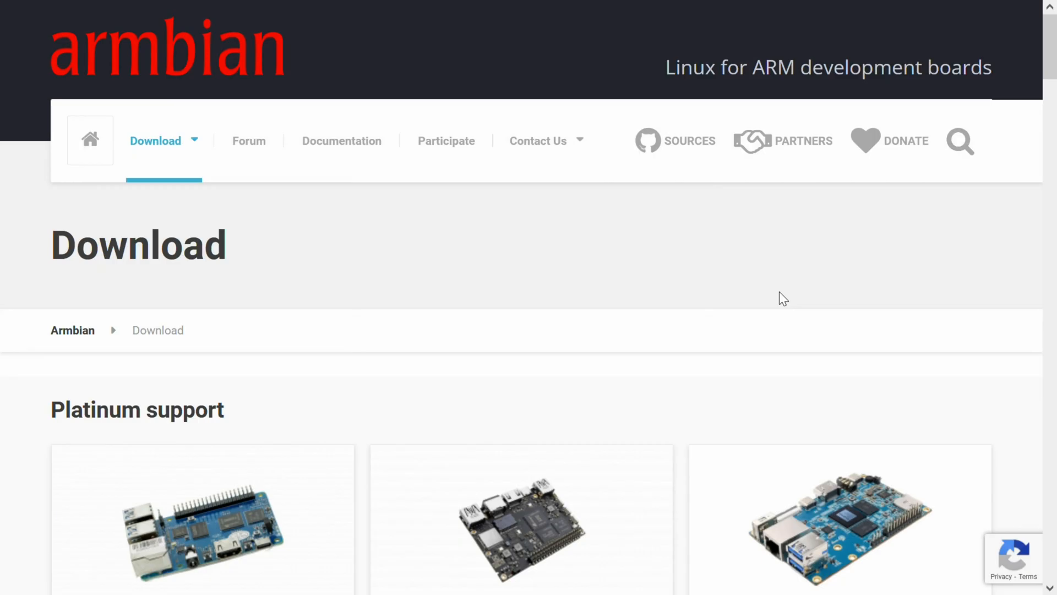
- Scroll through the Armbian home page to look over its contents
{"action": "scroll", "scroll_direction": "down", "scroll_amount": 3}
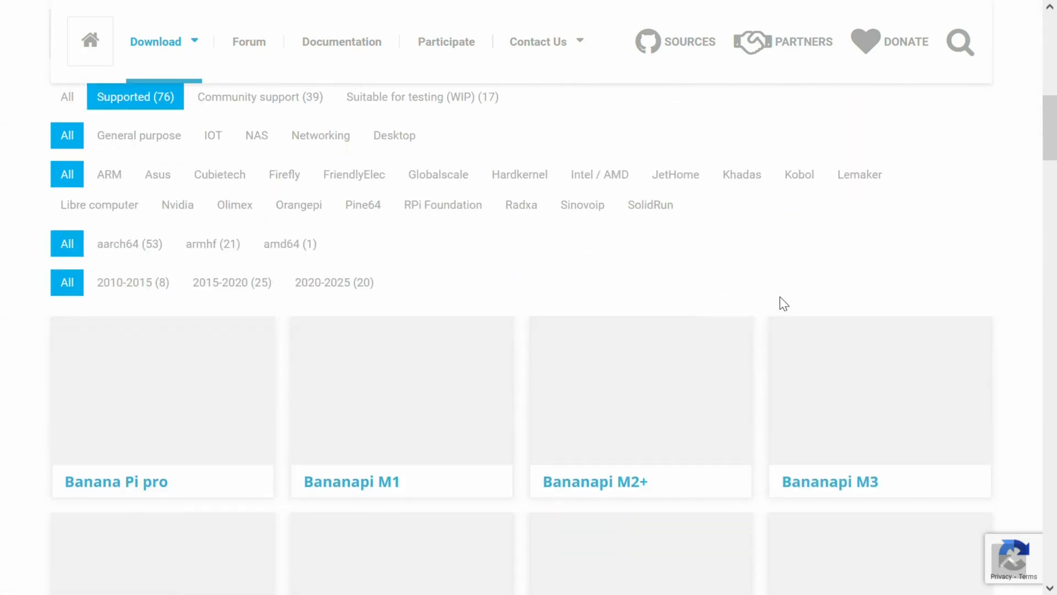
{"action": "scroll", "scroll_direction": "down", "scroll_amount": 3}
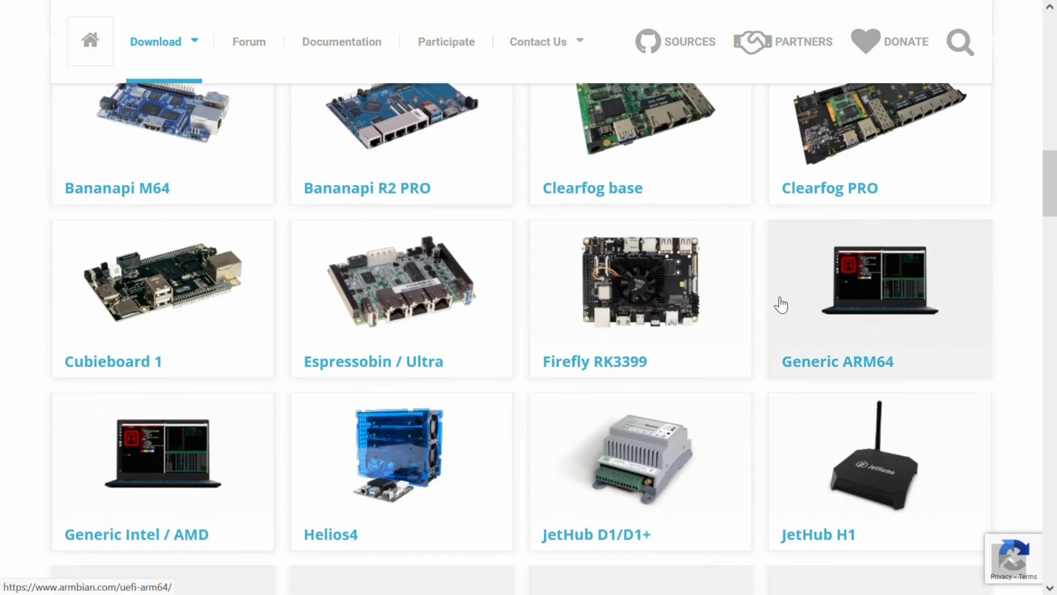
{"action": "scroll", "scroll_direction": "down", "scroll_amount": 3}
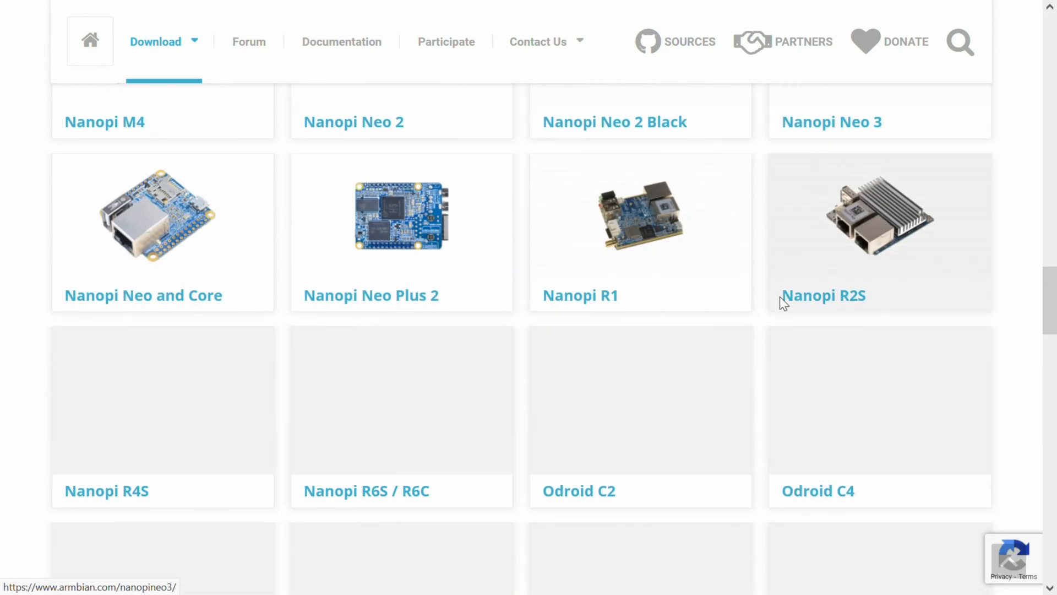
{"action": "scroll", "scroll_direction": "down", "scroll_amount": 3}
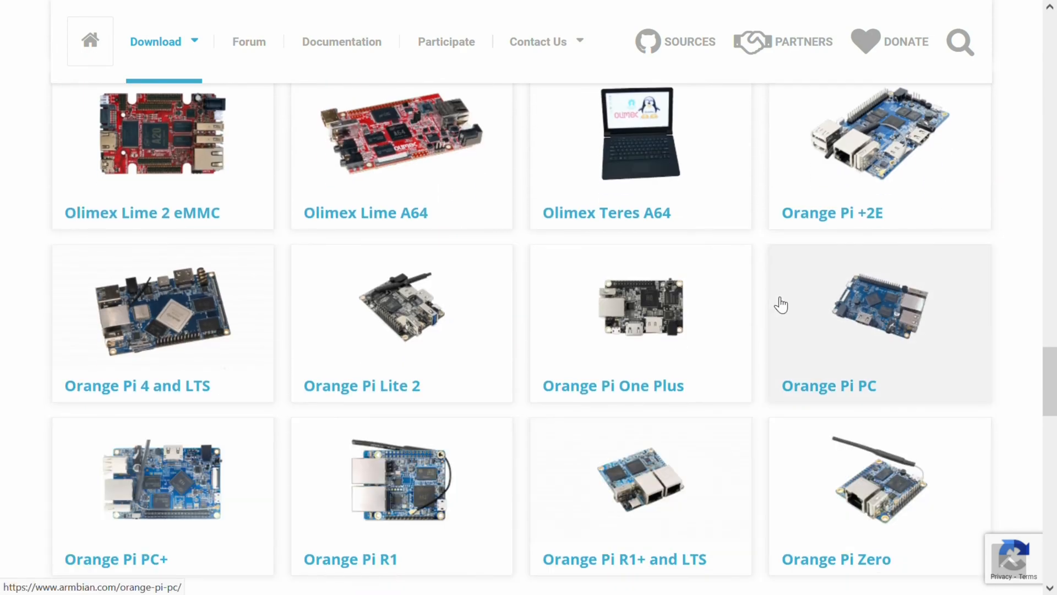
{"action": "scroll", "scroll_direction": "down", "scroll_amount": 3}
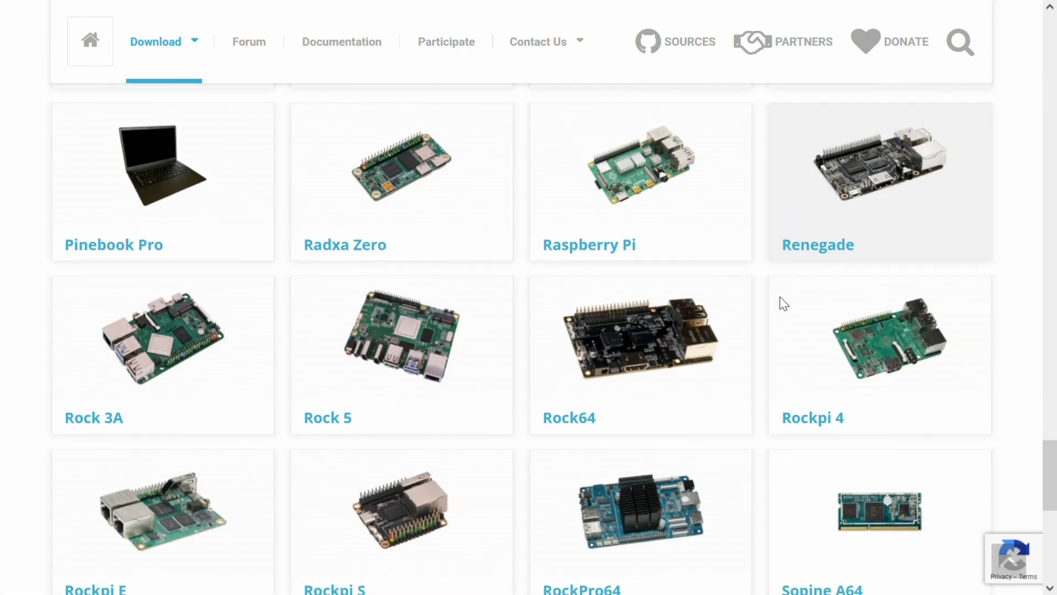
{"action": "scroll", "scroll_direction": "down", "scroll_amount": 3}
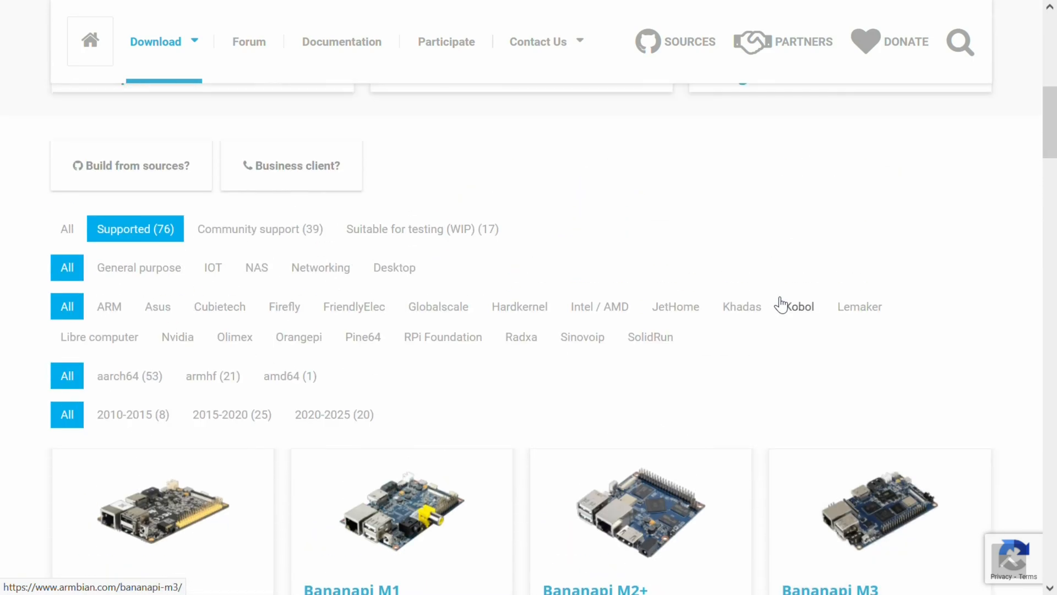
{"action": "scroll", "scroll_direction": "up", "scroll_amount": 3}
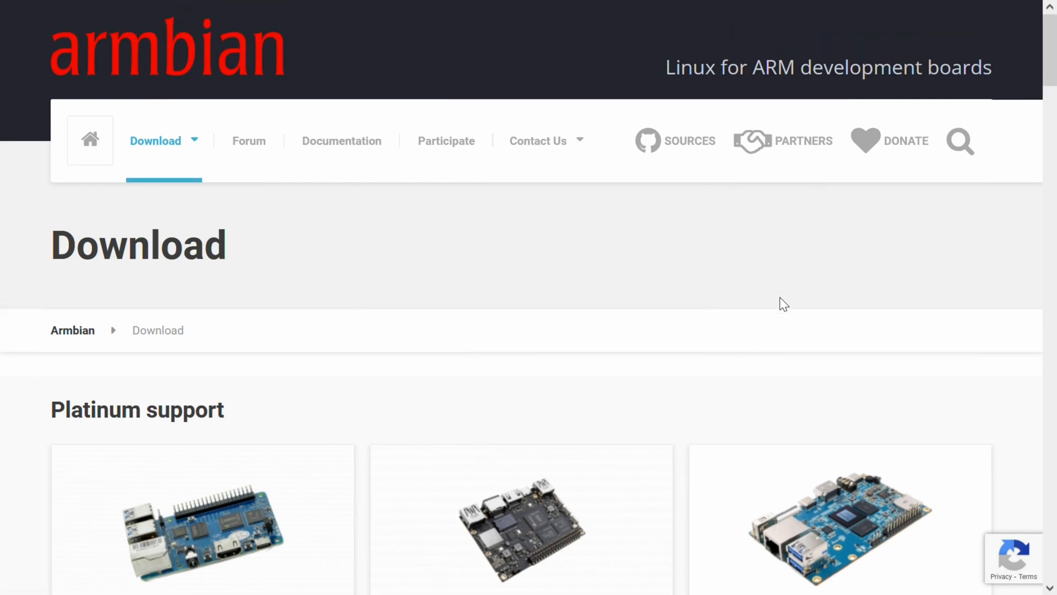
- Reach the Building Armbian page through Documentation > Developer Guide
{"action": "left_click", "coordinate": [342, 141]}
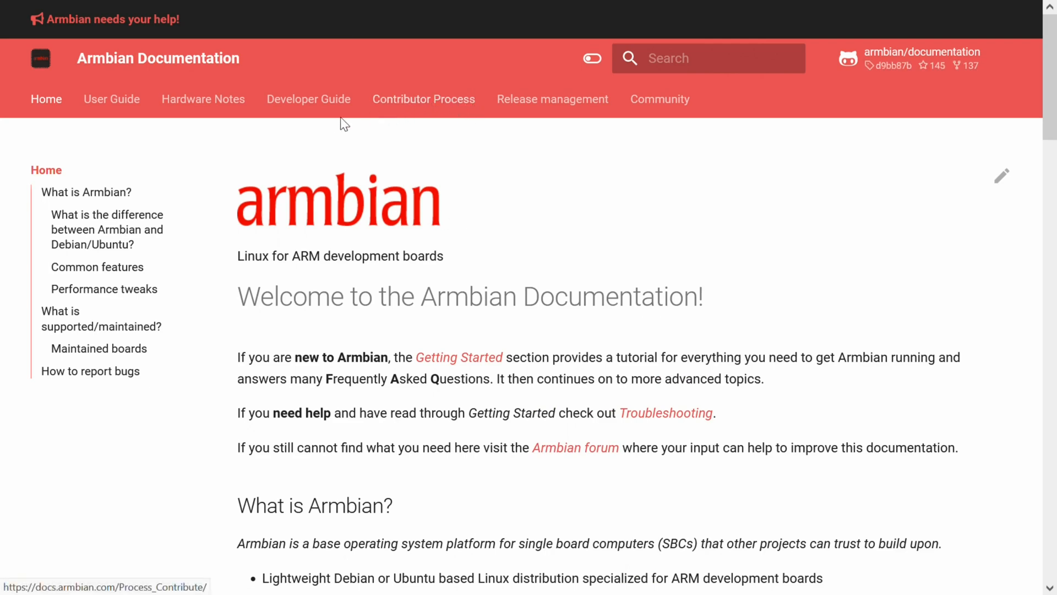
{"action": "left_click", "coordinate": [308, 99]}
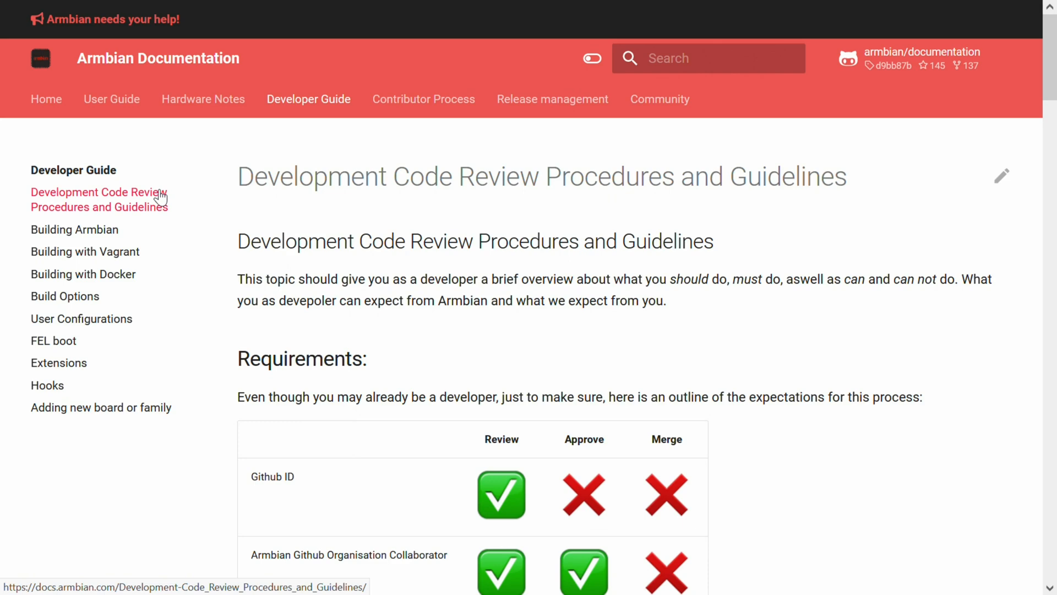
{"action": "left_click", "coordinate": [75, 229]}
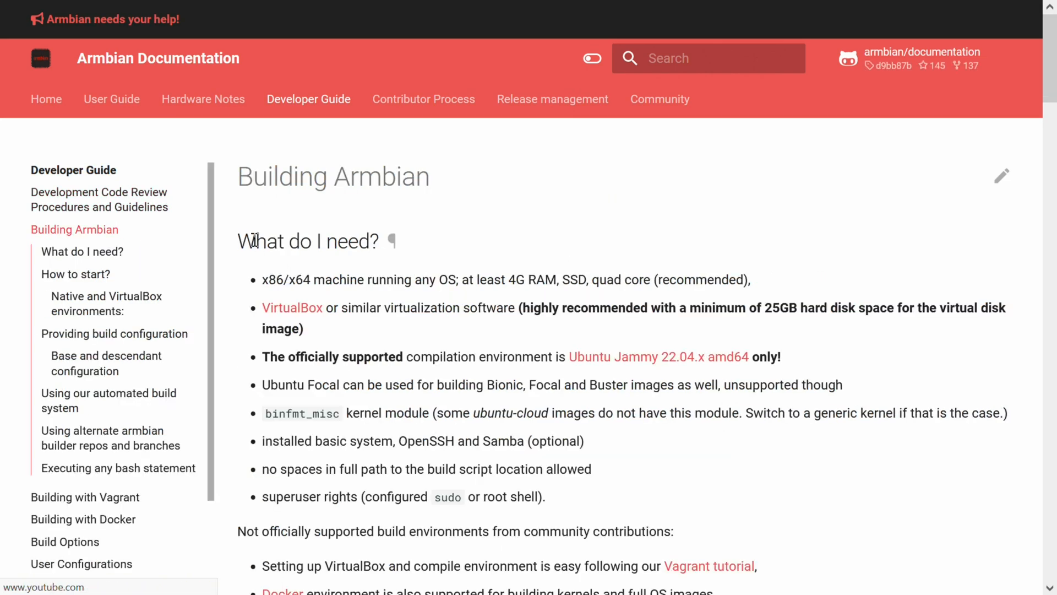
{"action": "scroll", "scroll_direction": "down", "scroll_amount": 3}
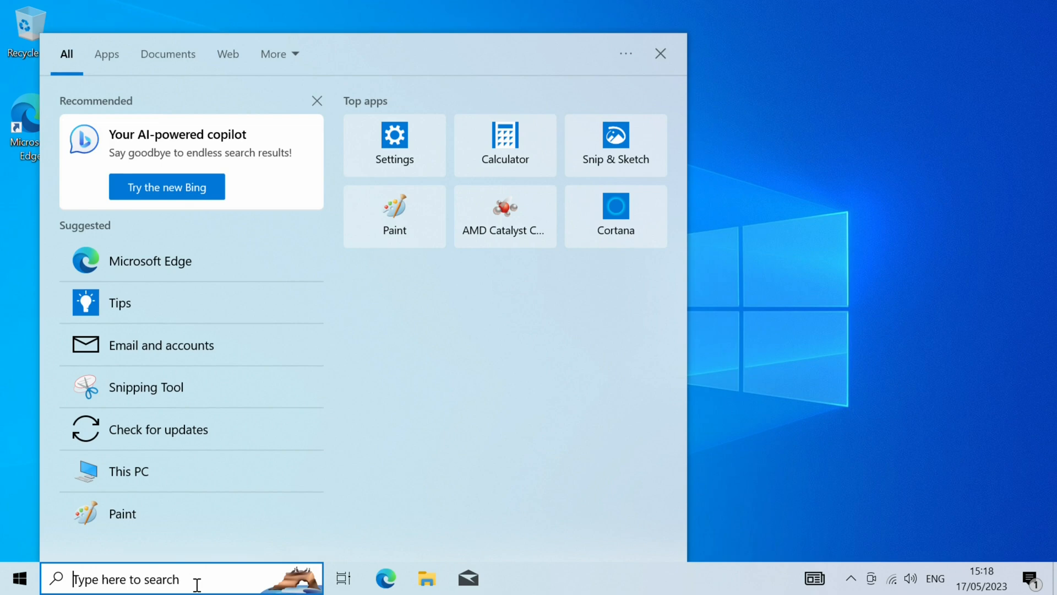
- Start Command Prompt as administrator from Windows search, approving the UAC prompt
{"action": "type", "text": "cmd"}
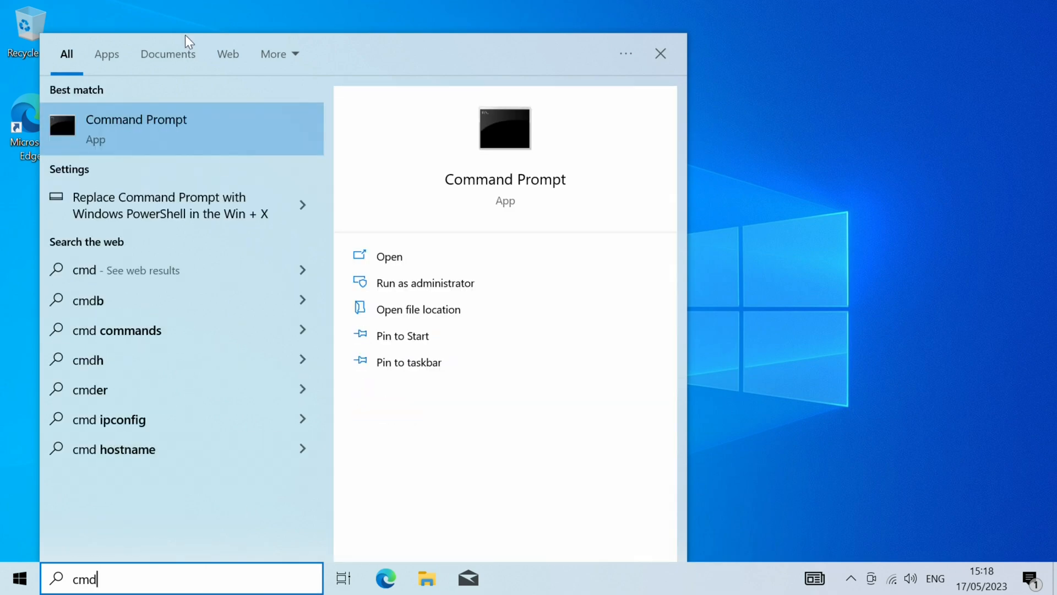
{"action": "right_click", "coordinate": [137, 128]}
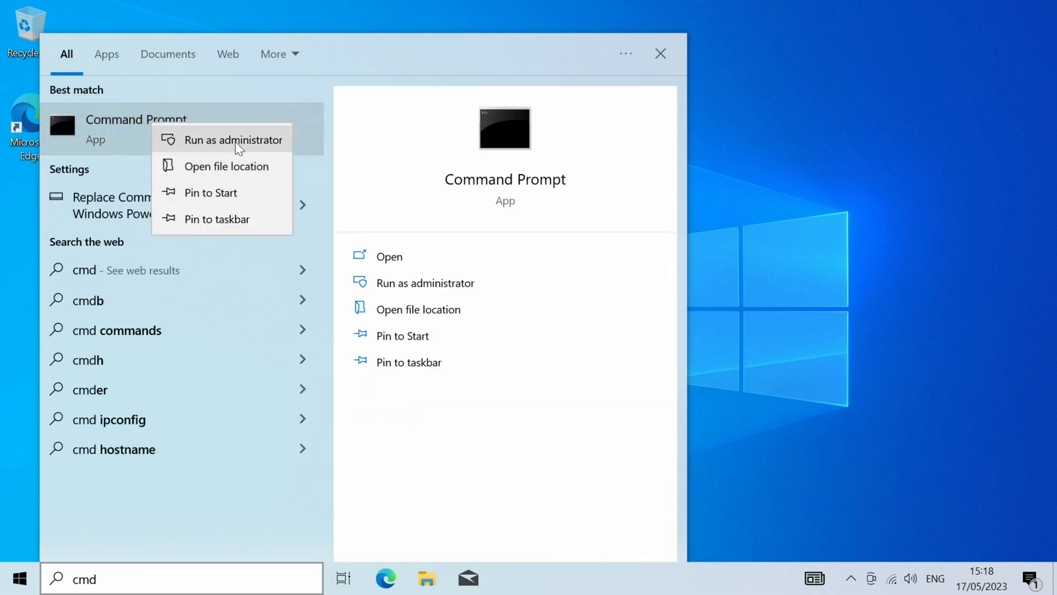
{"action": "left_click", "coordinate": [233, 140]}
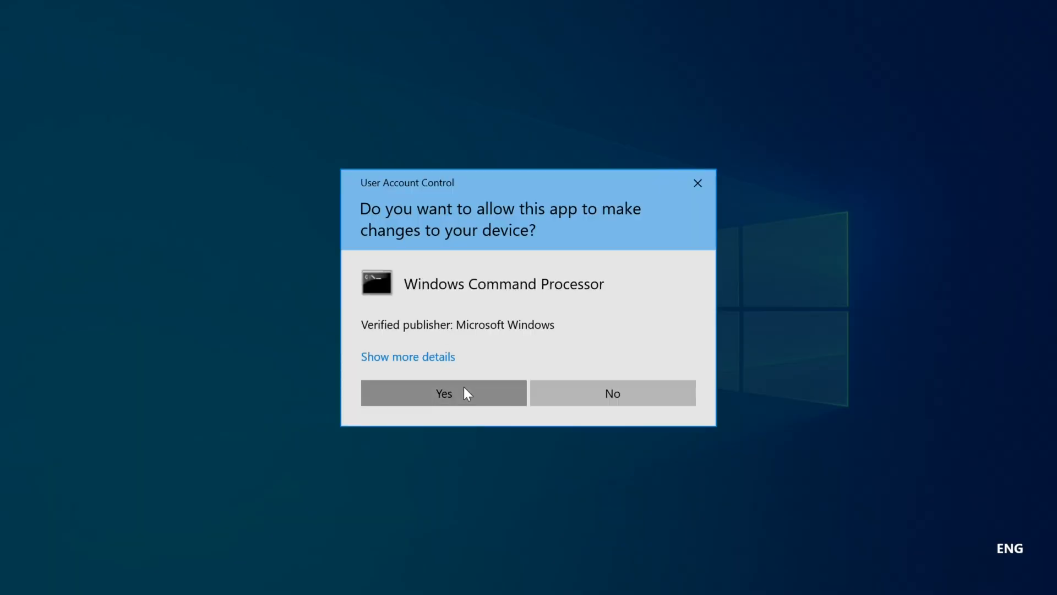
{"action": "left_click", "coordinate": [442, 393]}
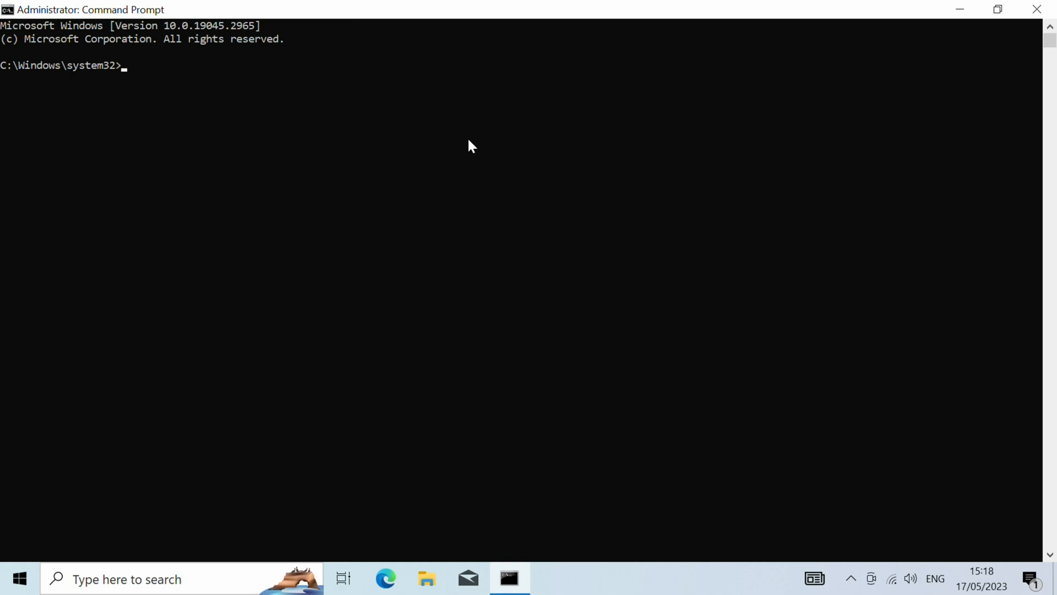
- Run wsl --install to install WSL with Ubuntu, then restart Windows
{"action": "type", "text": "wsl"}
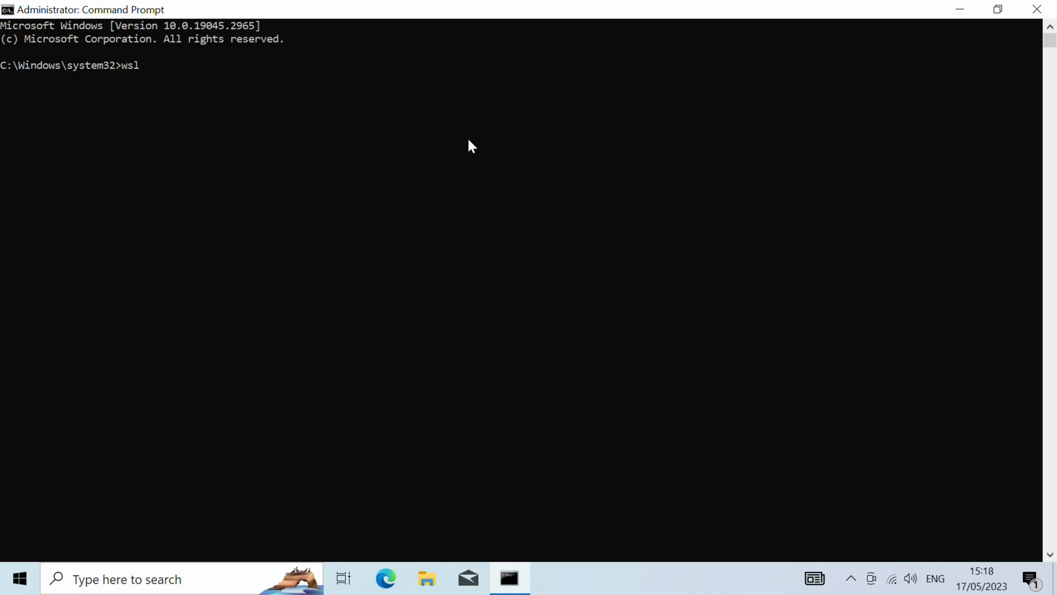
{"action": "type", "text": "--in"}
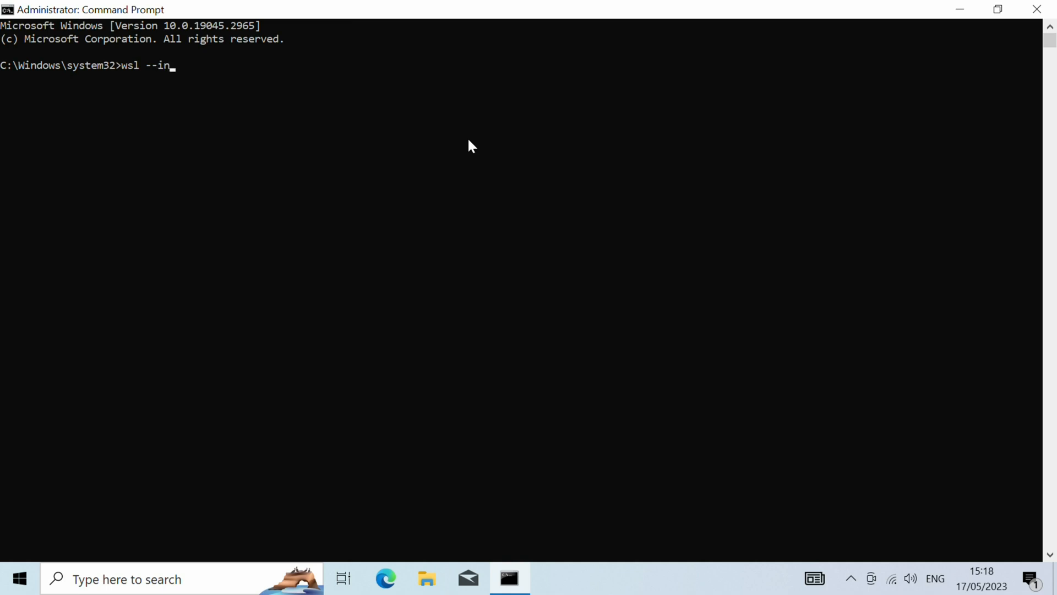
{"action": "type", "text": "stall"}
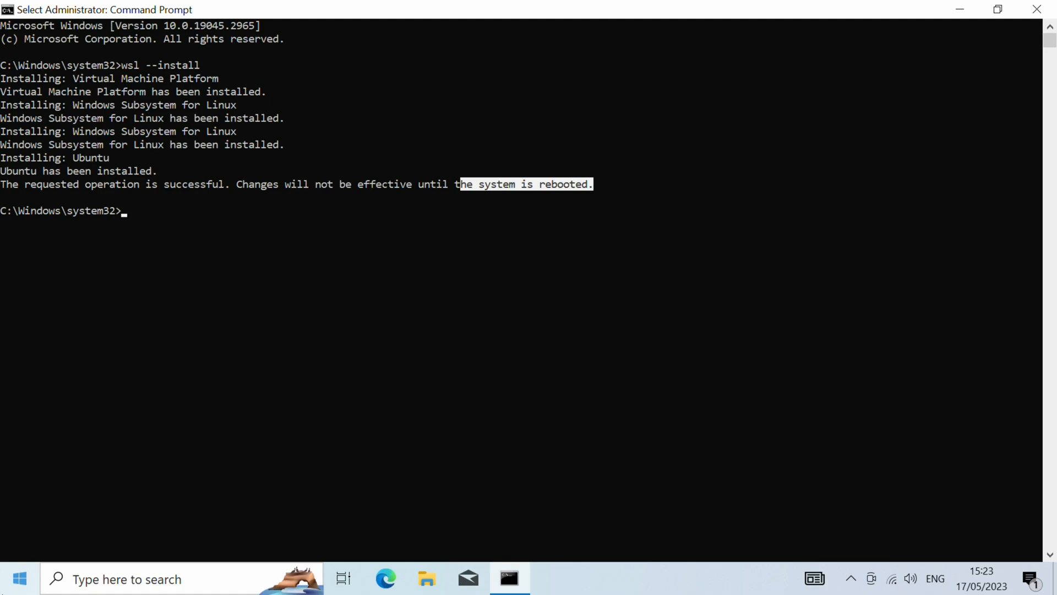
{"action": "left_click", "coordinate": [19, 578]}
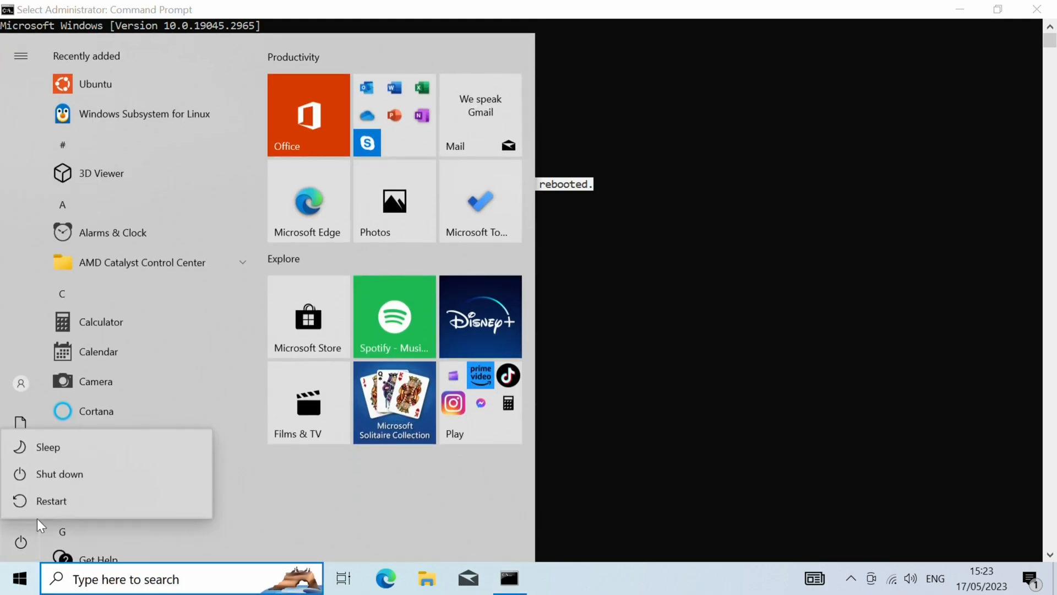
{"action": "left_click", "coordinate": [51, 500]}
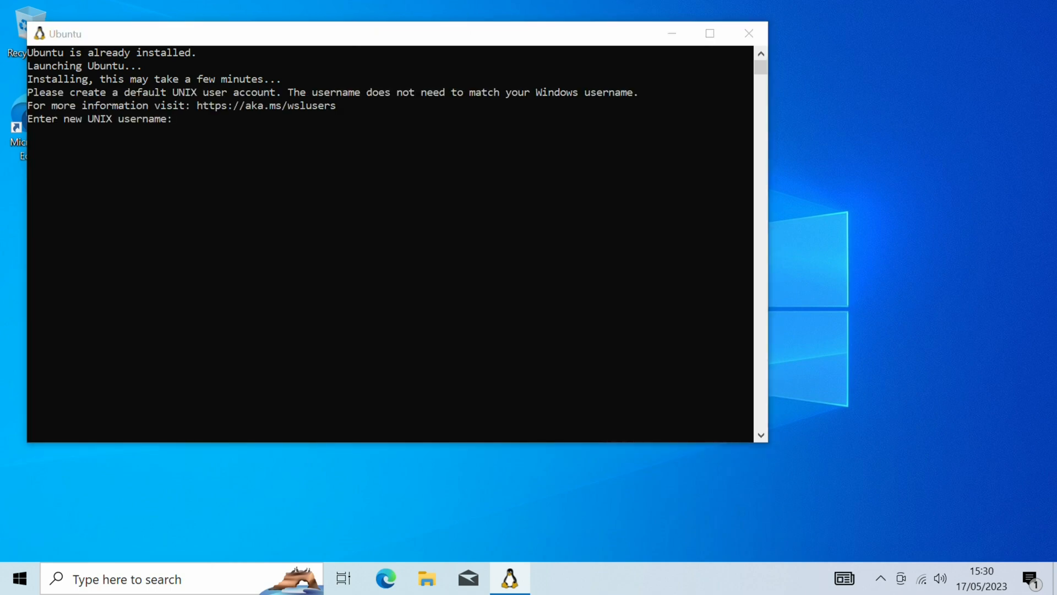
- Create the default UNIX user account with its username and password
{"action": "type", "text": "n"}
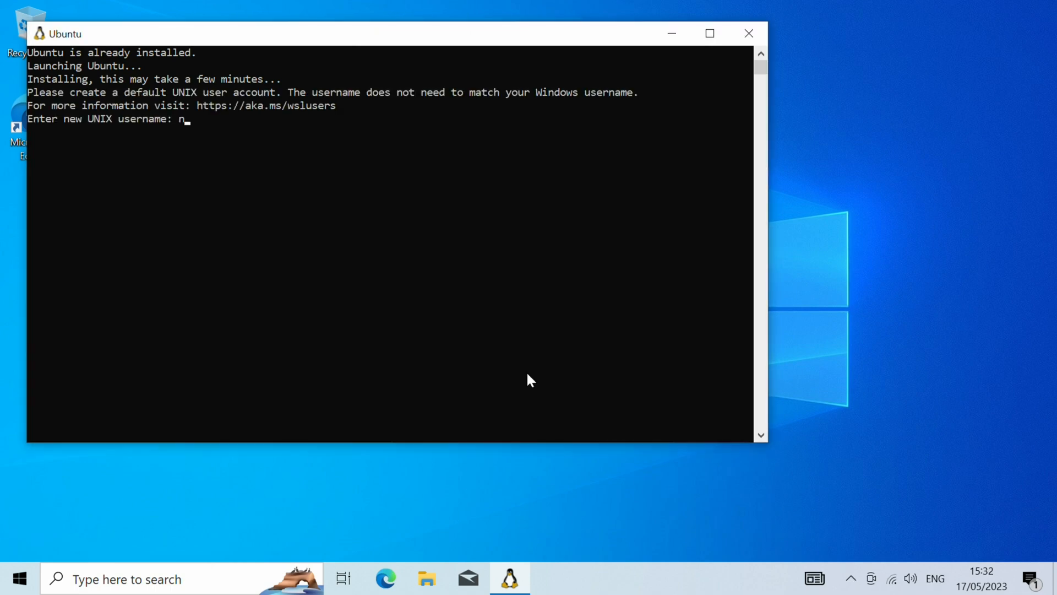
{"action": "type", "text": "icod"}
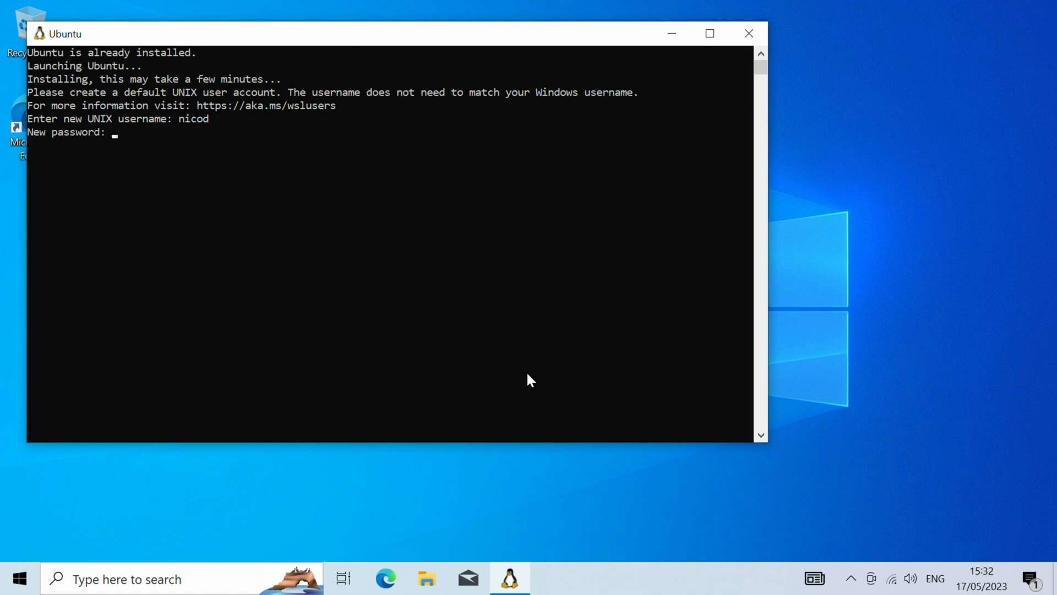
{"action": "key", "text": "Enter"}
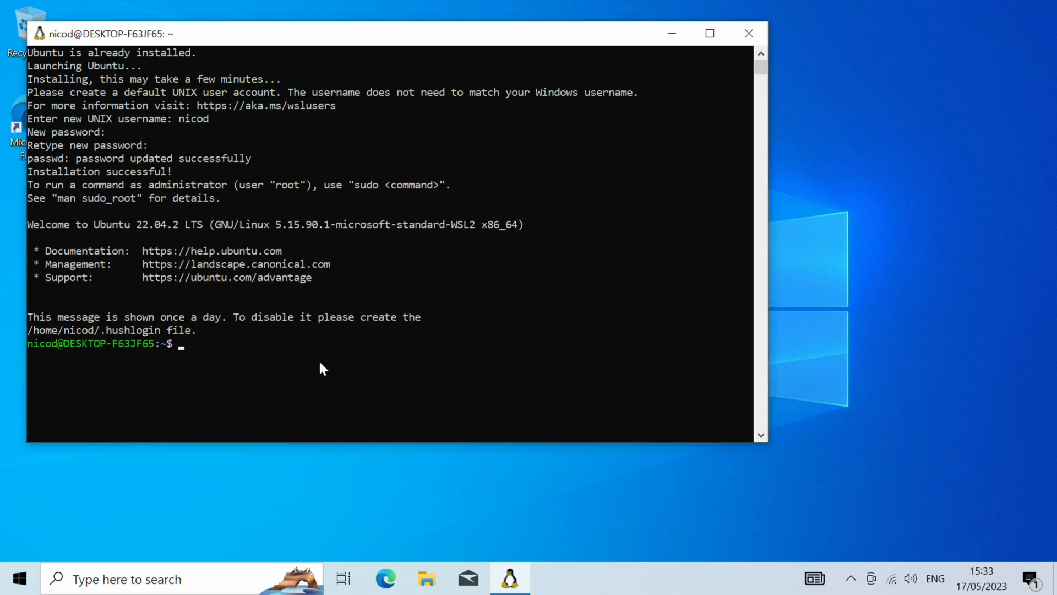
- Upgrade the system packages with sudo apt upgrade, answering y
{"action": "type", "text": "sudo apt"}
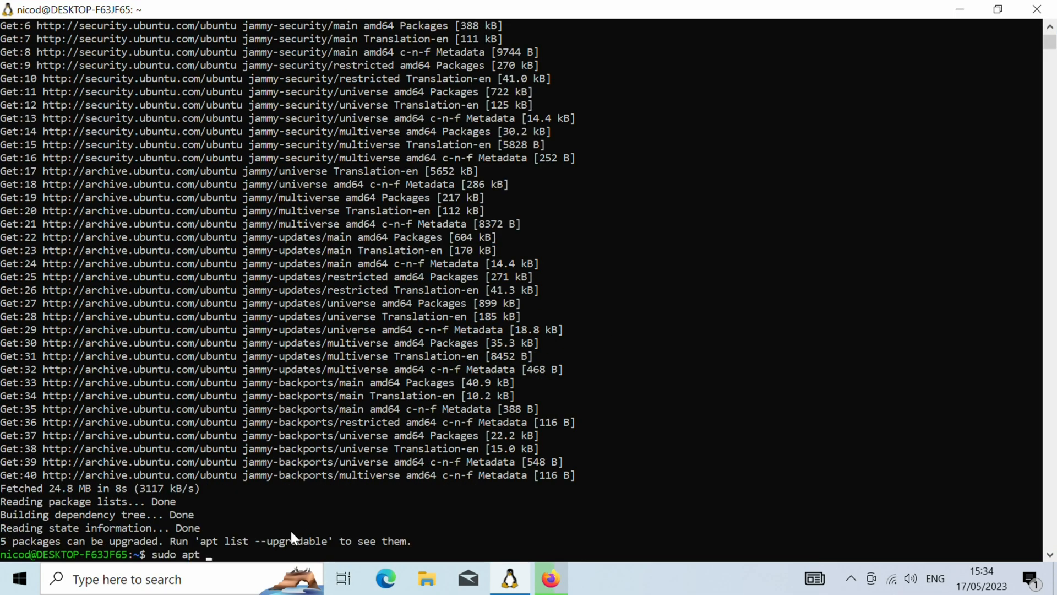
{"action": "type", "text": "upgrade"}
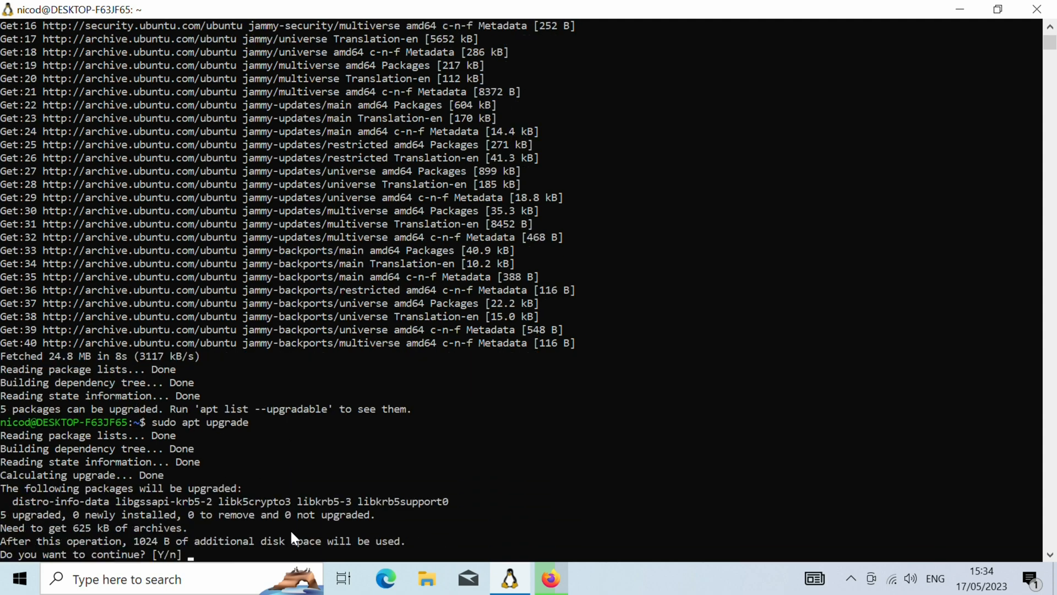
{"action": "type", "text": "y"}
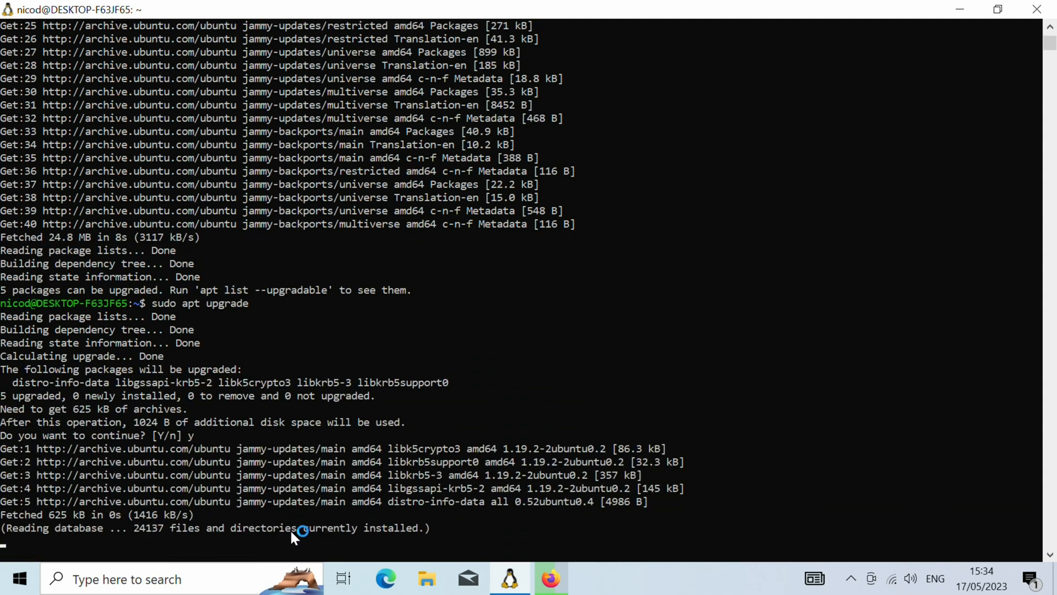
- Install Geany with sudo apt install, launch and maximize it, then close it
{"action": "type", "text": "sudo apt insta"}
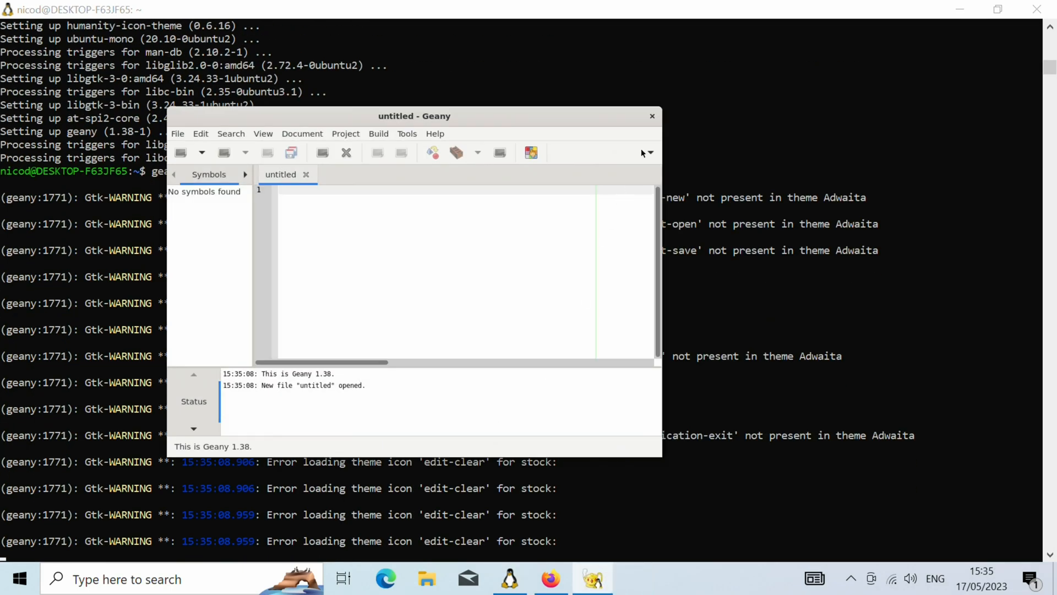
{"action": "left_click_drag", "start_coordinate": [416, 116], "coordinate": [262, 22]}
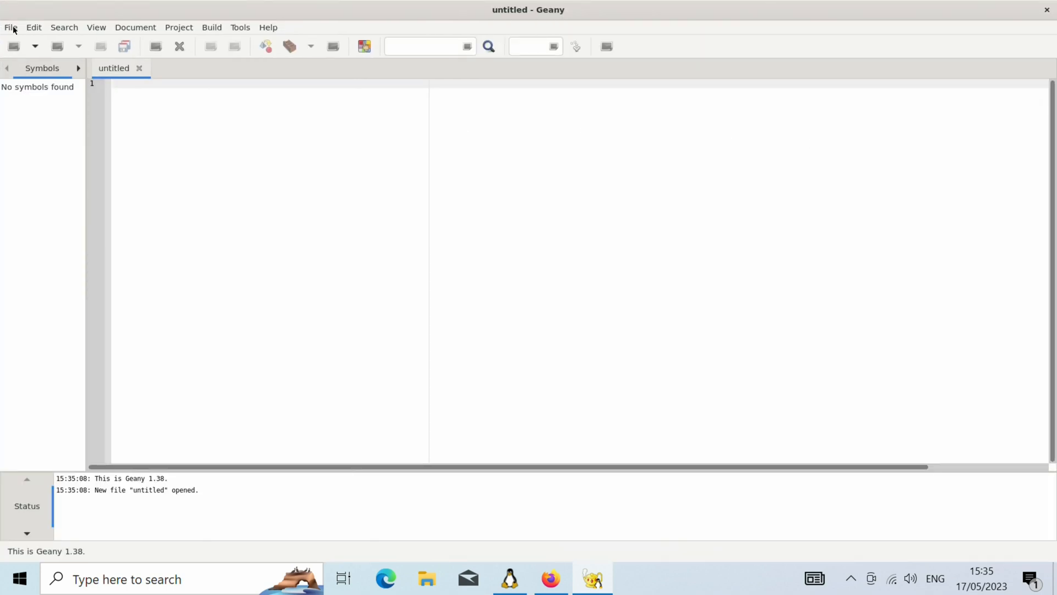
{"action": "left_click", "coordinate": [64, 26]}
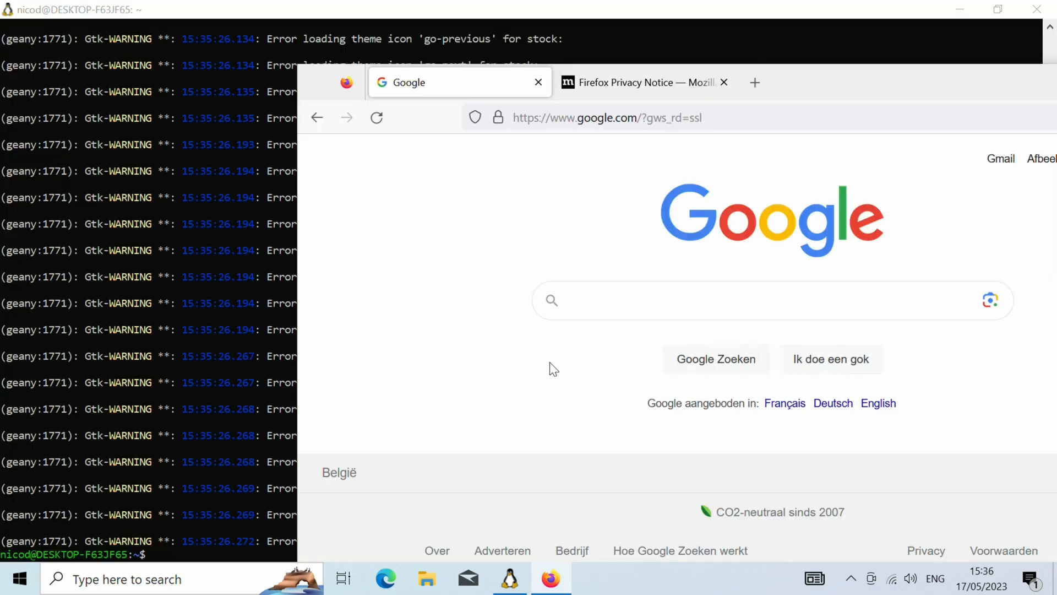
- Google 'build armbian', reach the guide's 'apt-get -y -qq install git' command, select it and return to the terminal
{"action": "type", "text": "build ar"}
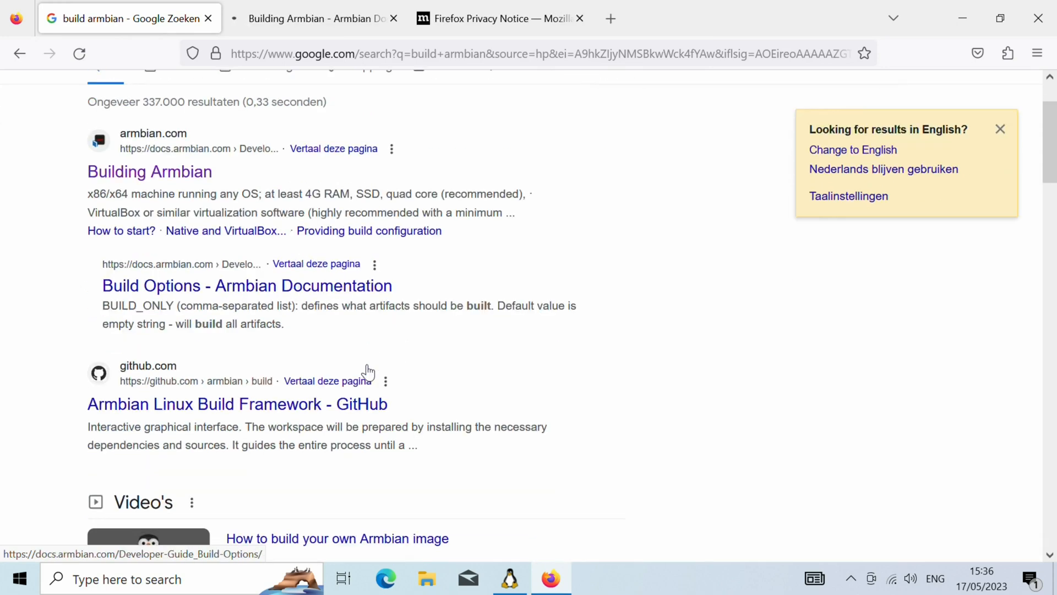
{"action": "scroll", "scroll_direction": "down", "scroll_amount": 3}
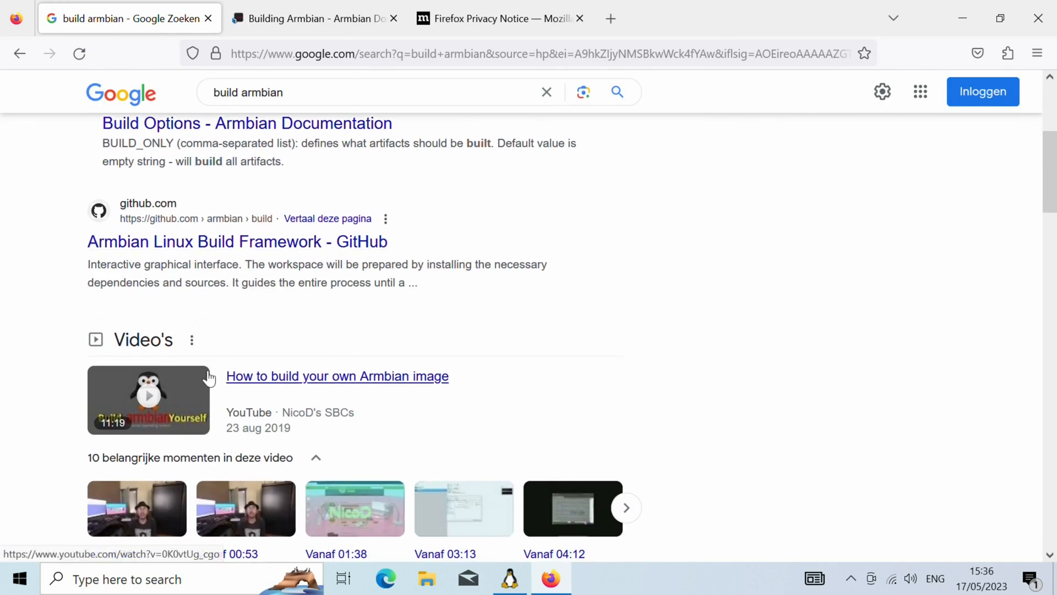
{"action": "scroll", "scroll_direction": "up", "scroll_amount": 3}
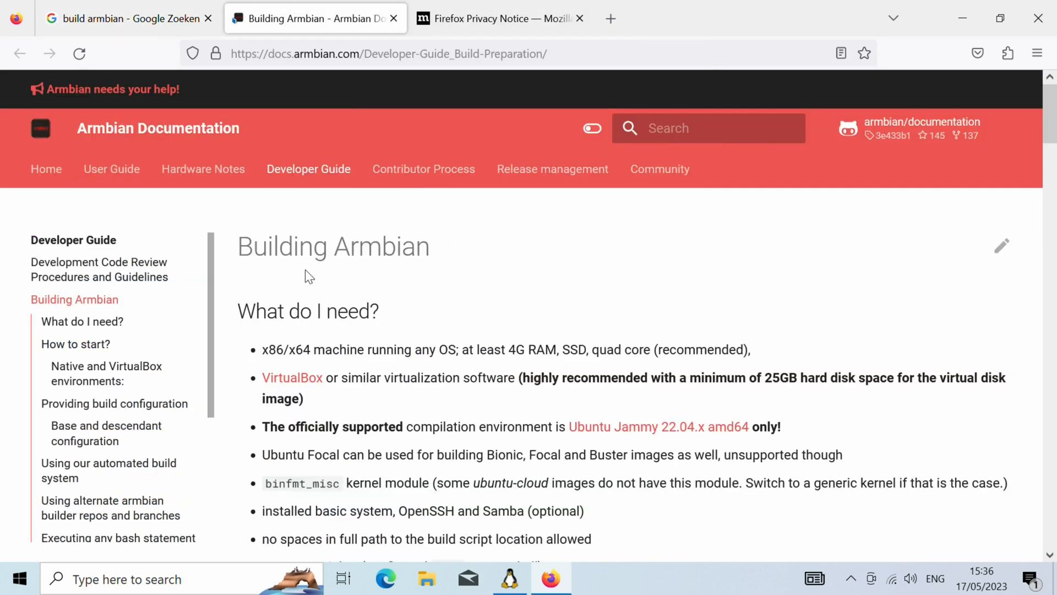
{"action": "scroll", "scroll_direction": "down", "scroll_amount": 3}
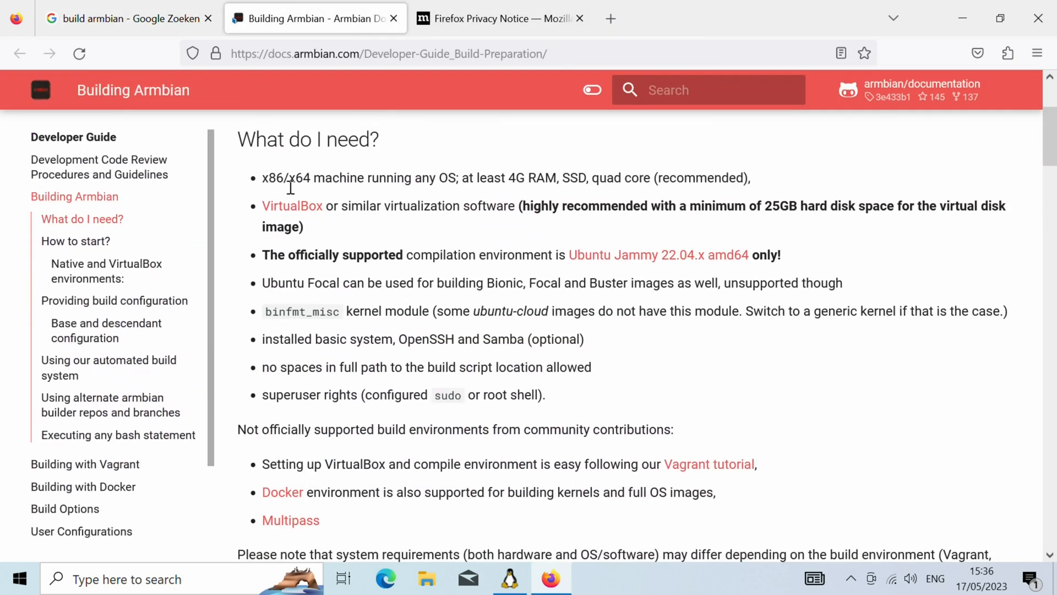
{"action": "scroll", "scroll_direction": "down", "scroll_amount": 3}
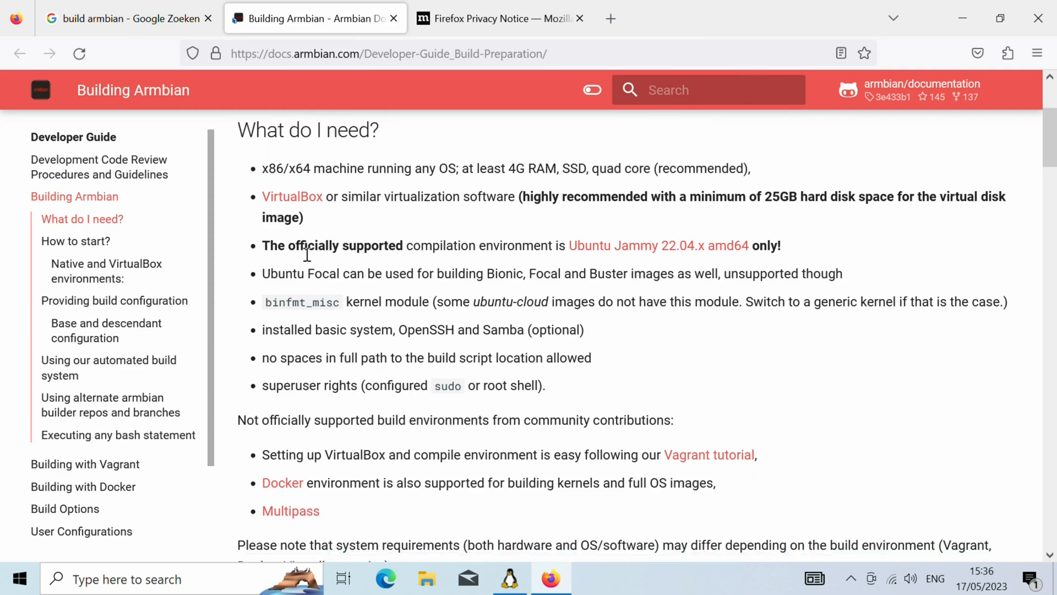
{"action": "scroll", "scroll_direction": "down", "scroll_amount": 3}
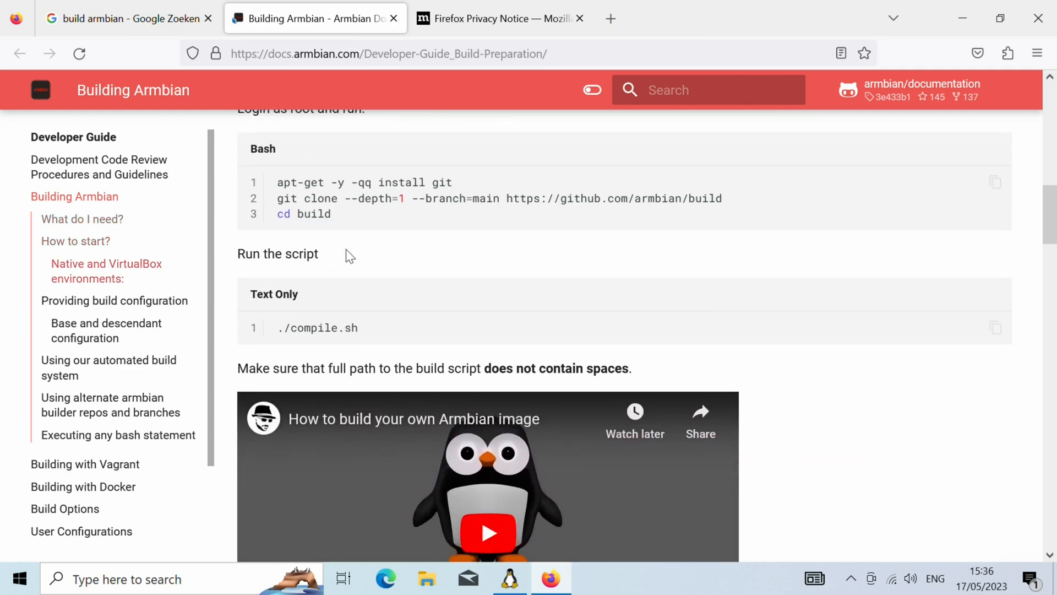
{"action": "double_click", "coordinate": [365, 181]}
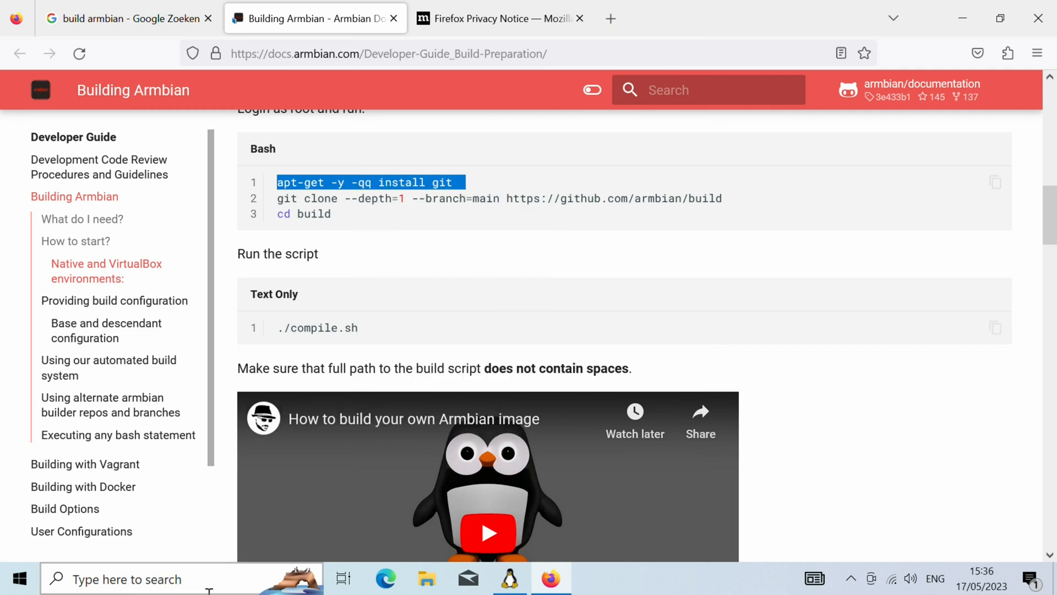
{"action": "left_click", "coordinate": [510, 578]}
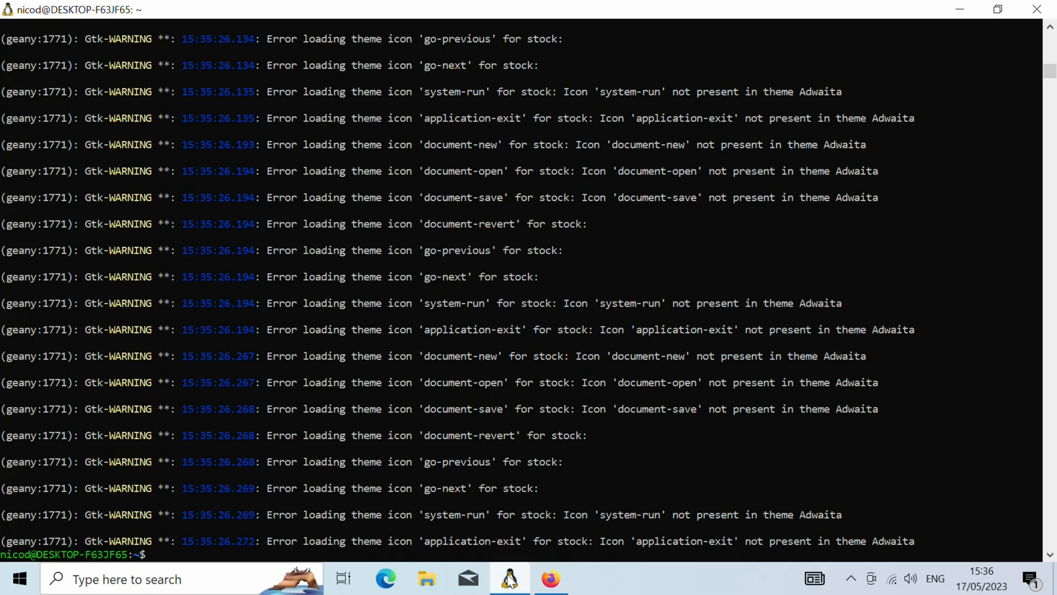
- Run apt-get -y -qq install git, then rerun it with sudo after the permission error
{"action": "type", "text": "apt-get -y -qq install git"}
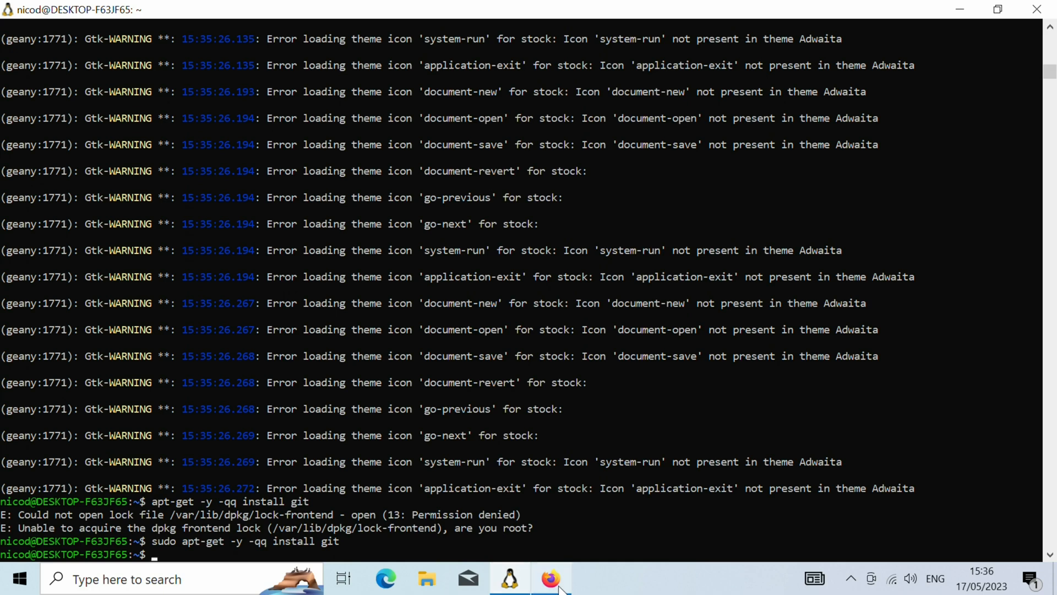
{"action": "left_click", "coordinate": [551, 578]}
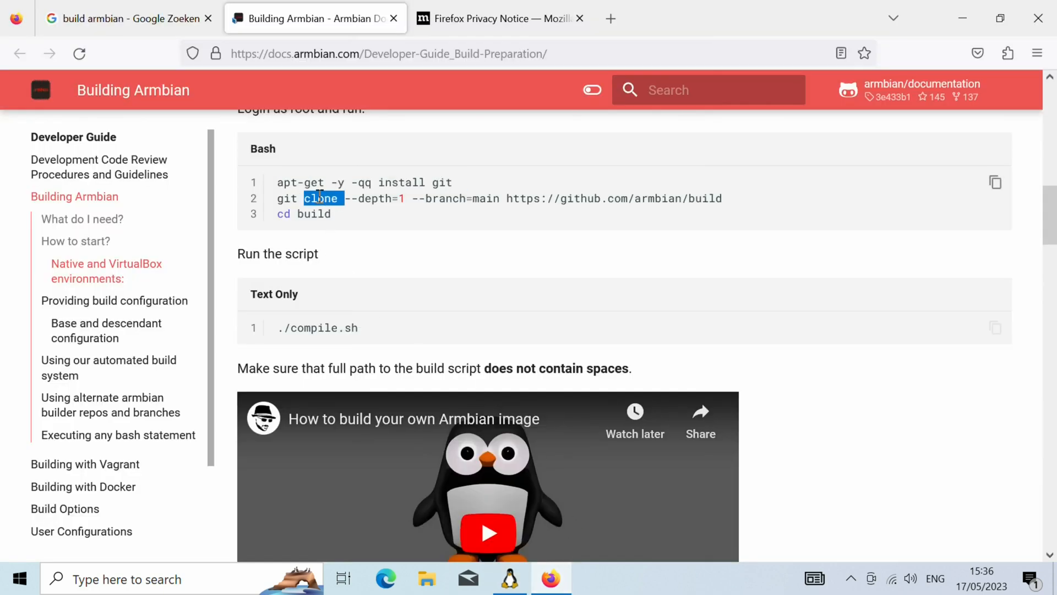
- Copy the git clone line from the docs and run it in the terminal to clone the build repository
{"action": "triple_click", "coordinate": [499, 198]}
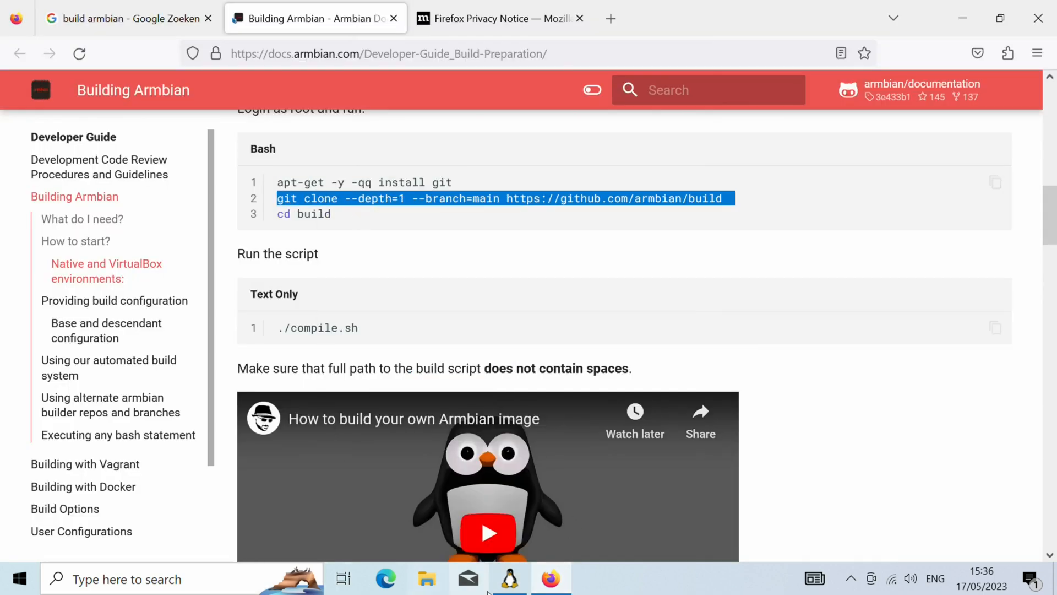
{"action": "left_click", "coordinate": [510, 578]}
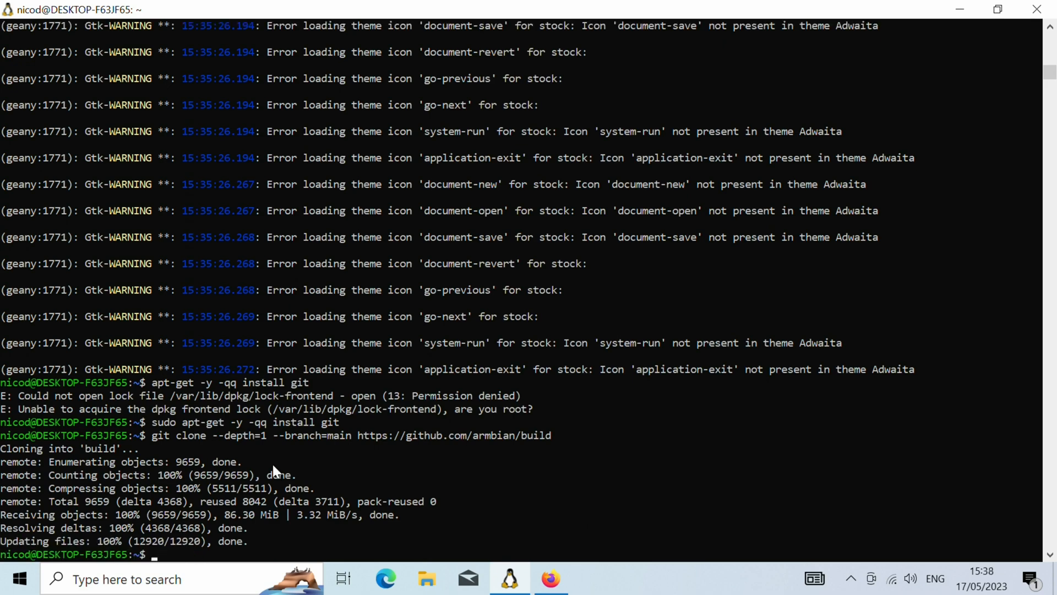
- List the home folder, enter build/, list it and start ./compile.sh
{"action": "type", "text": "ls"}
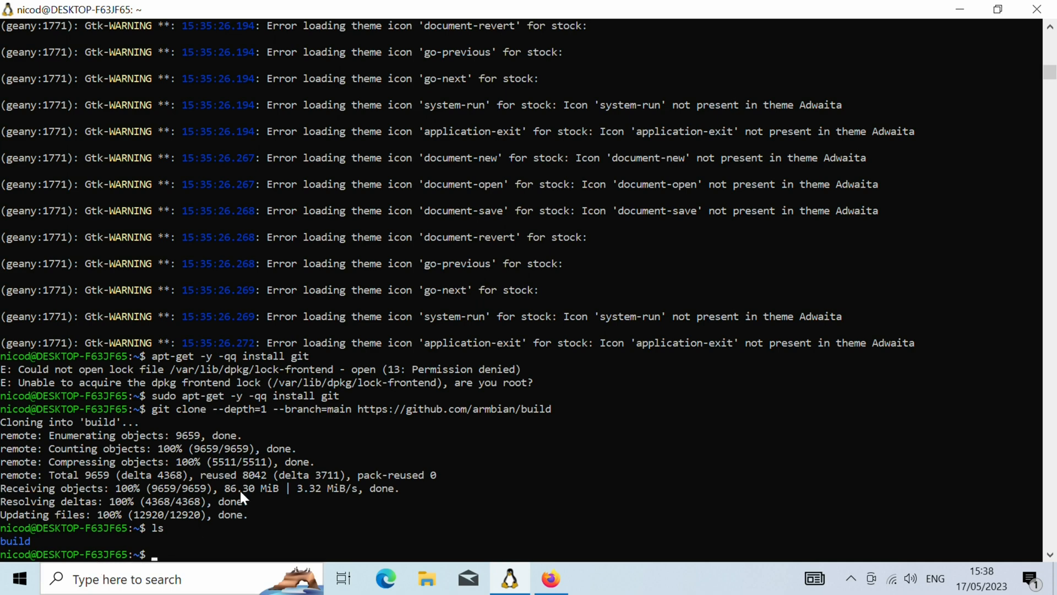
{"action": "type", "text": "cd build/"}
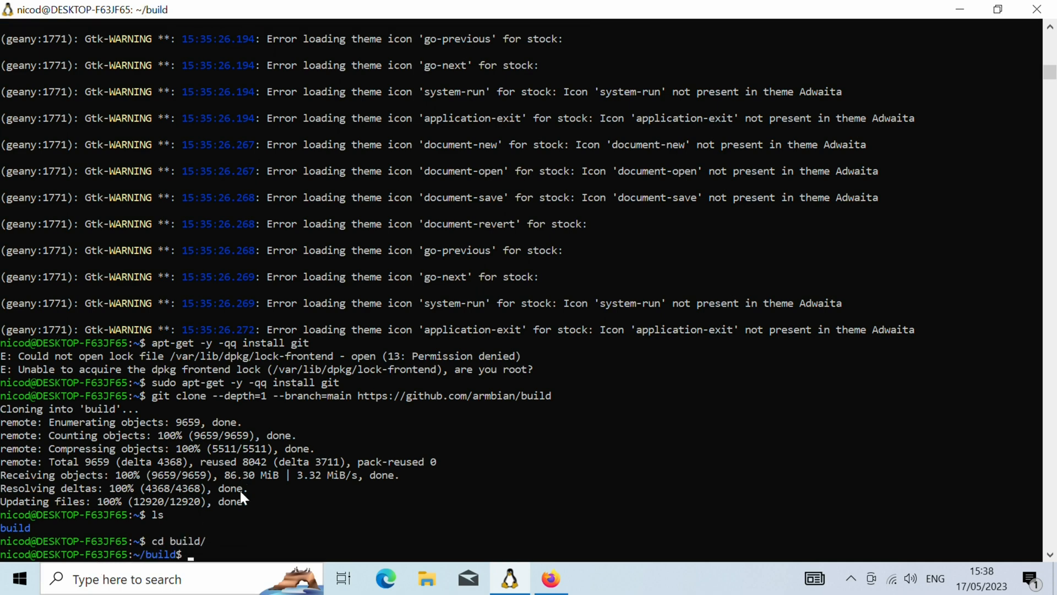
{"action": "type", "text": "ls"}
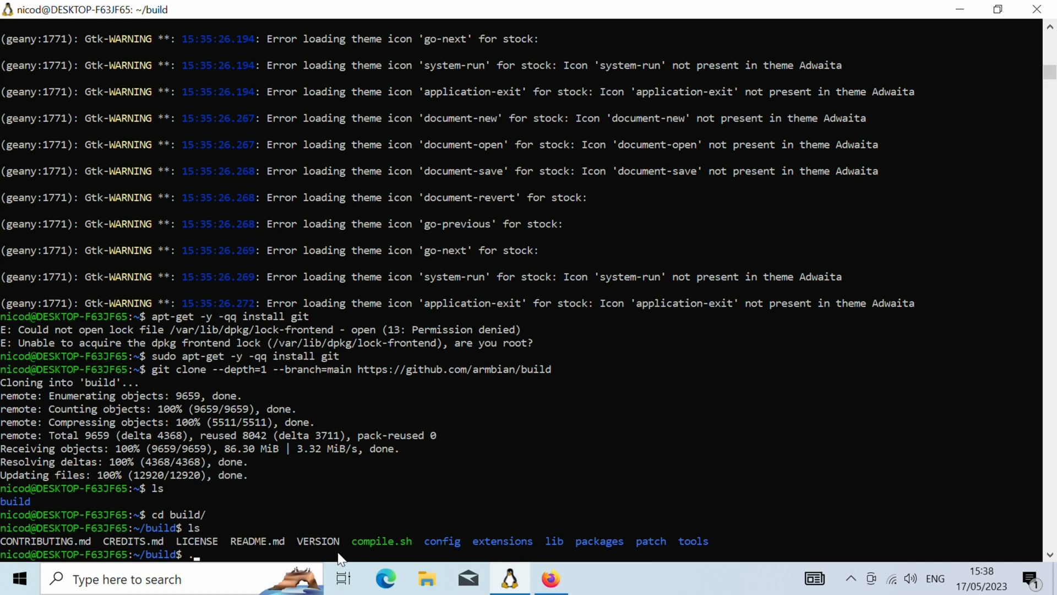
{"action": "type", "text": "./compile.sh"}
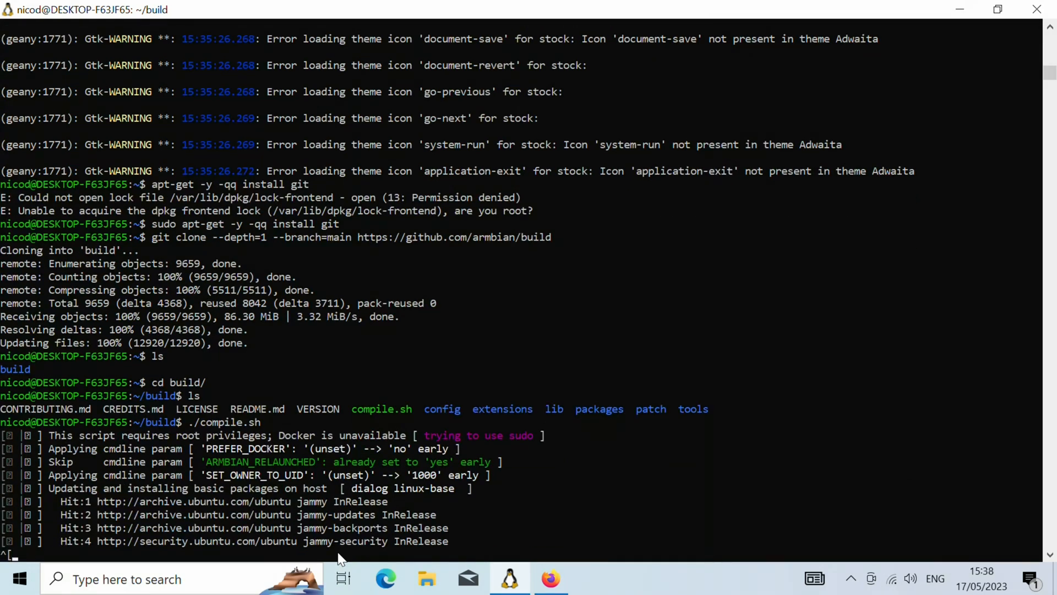
{"action": "scroll", "scroll_direction": "down", "scroll_amount": 3}
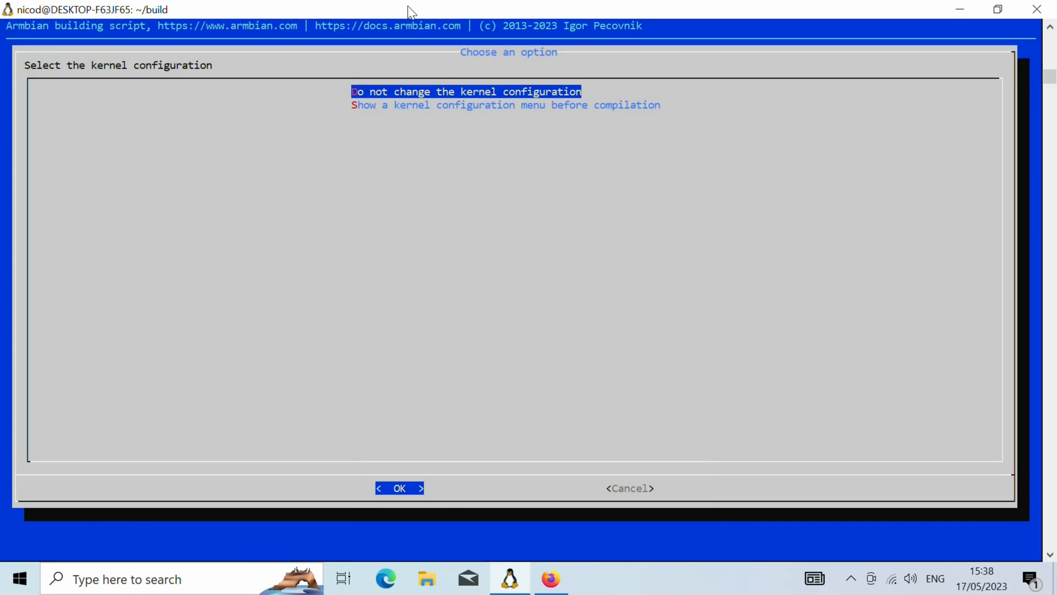
{"action": "mouse_move", "coordinate": [455, 148]}
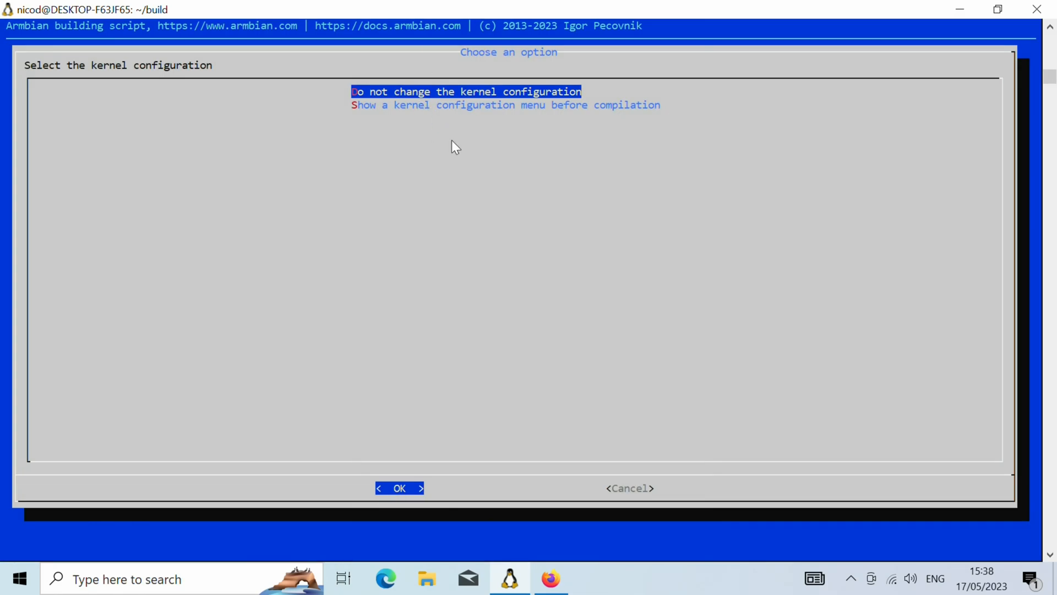
- Choose the kernel configuration option, then select khadas-edge2 as the target board and confirm
{"action": "key", "text": "Down"}
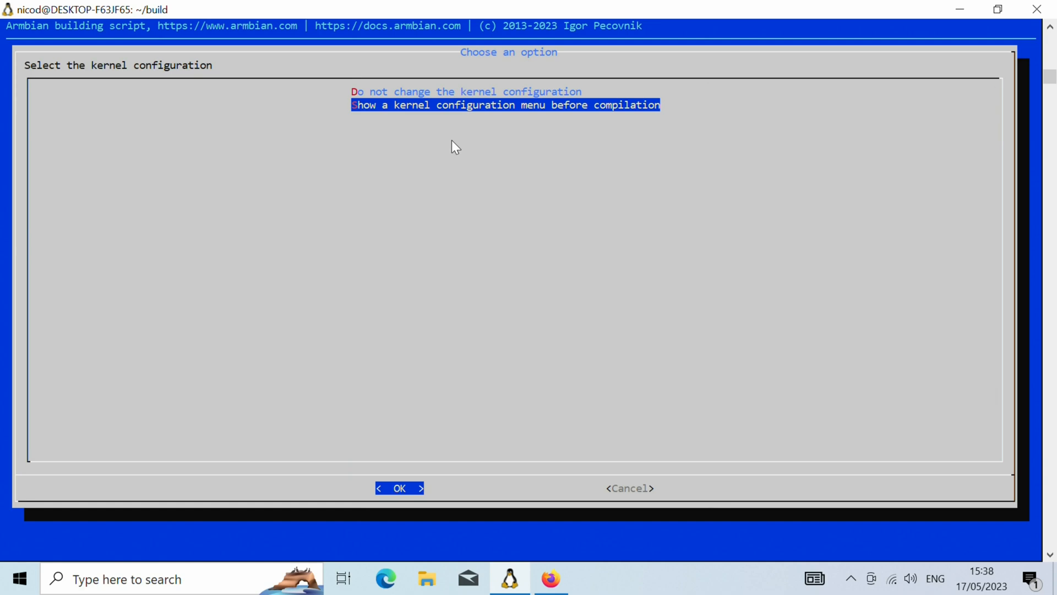
{"action": "key", "text": "Up"}
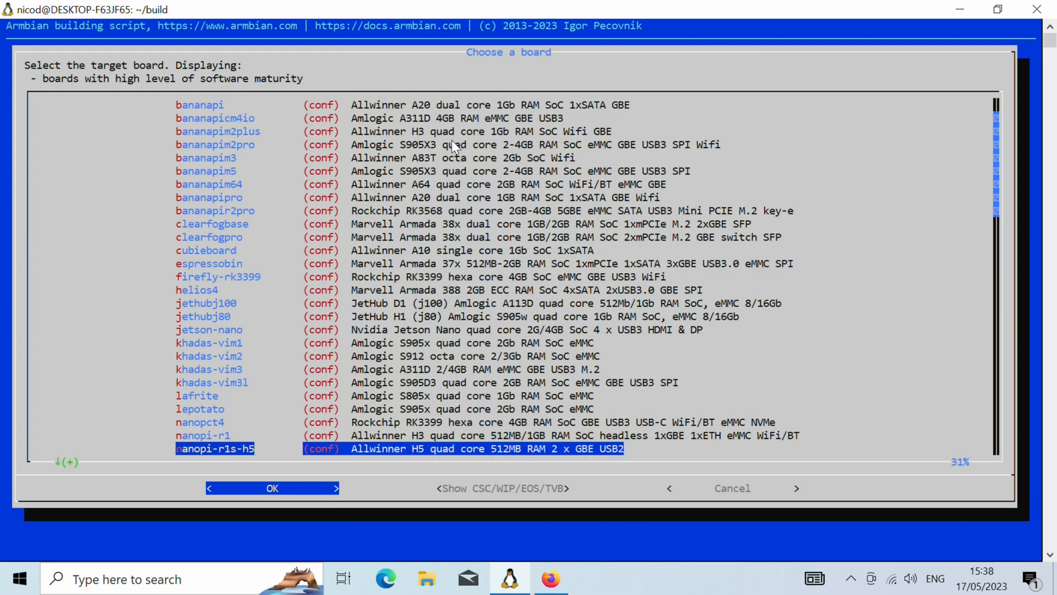
{"action": "scroll", "scroll_direction": "down", "scroll_amount": 3}
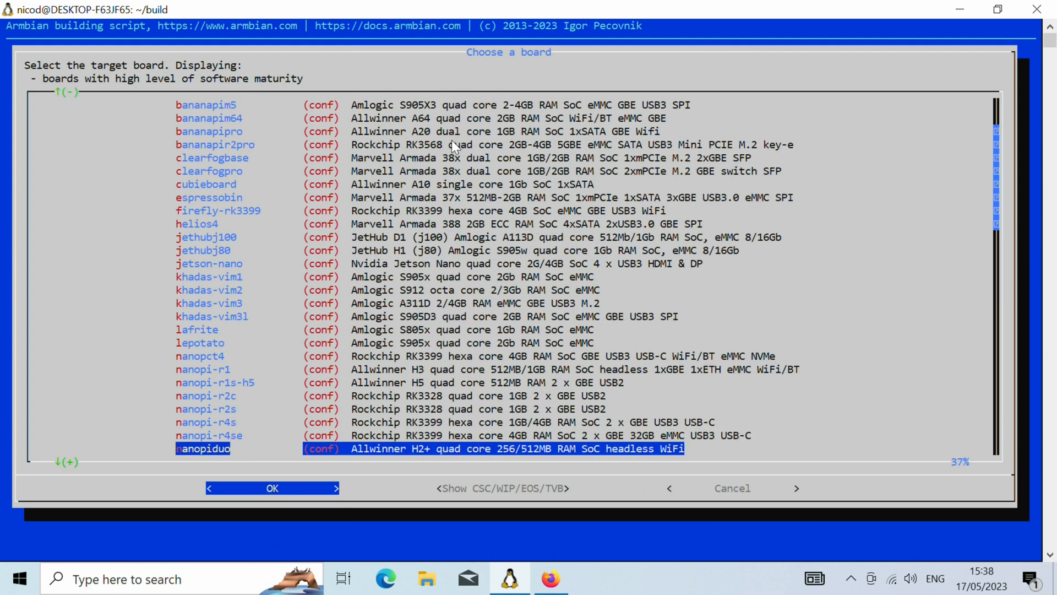
{"action": "scroll", "scroll_direction": "down", "scroll_amount": 3}
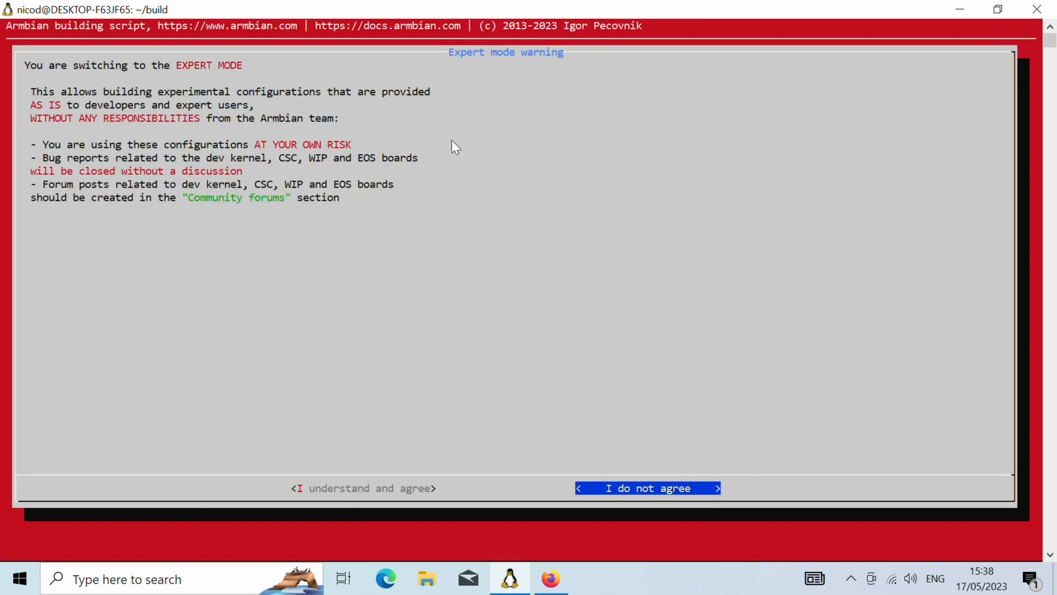
{"action": "key", "text": "Left"}
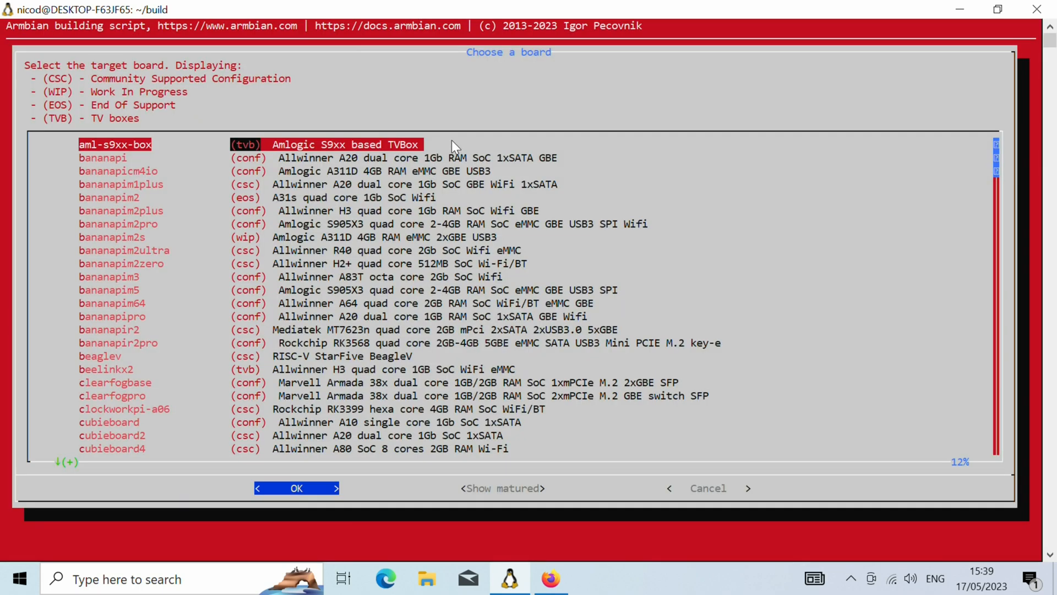
{"action": "scroll", "scroll_direction": "down", "scroll_amount": 3}
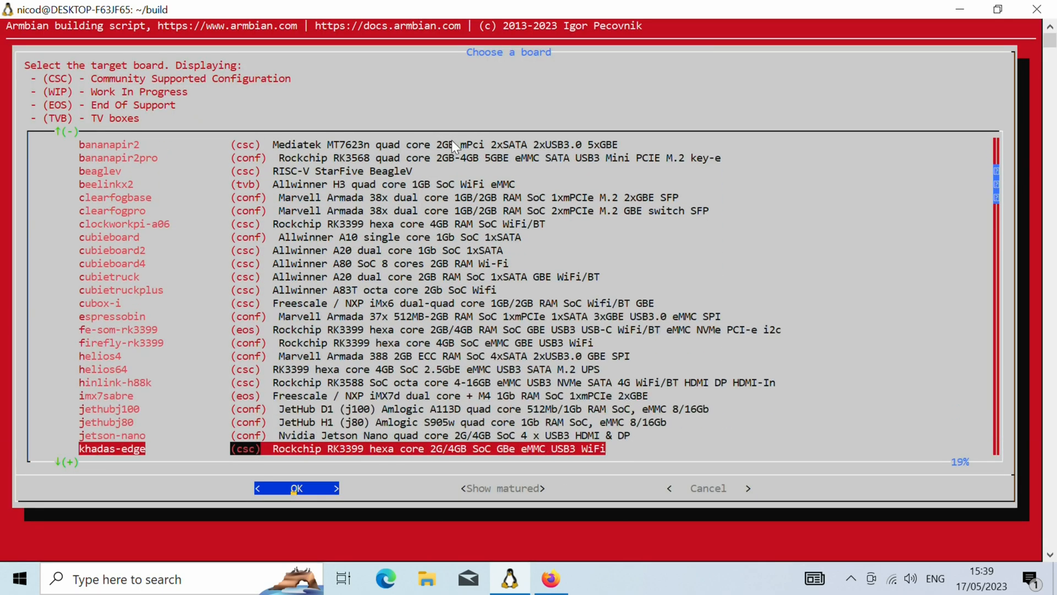
{"action": "scroll", "scroll_direction": "down", "scroll_amount": 3}
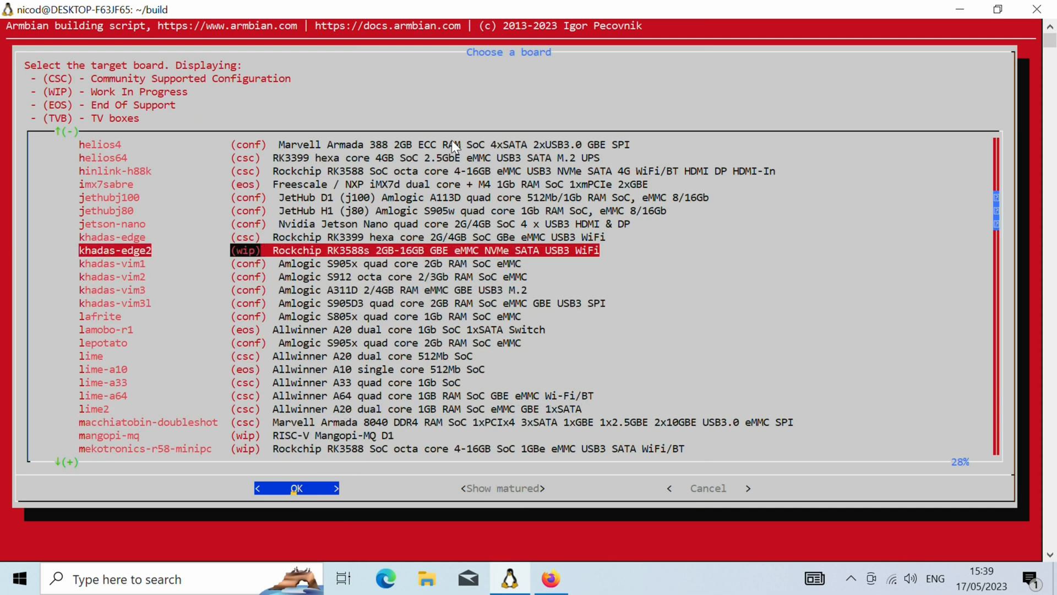
{"action": "left_click", "coordinate": [296, 488]}
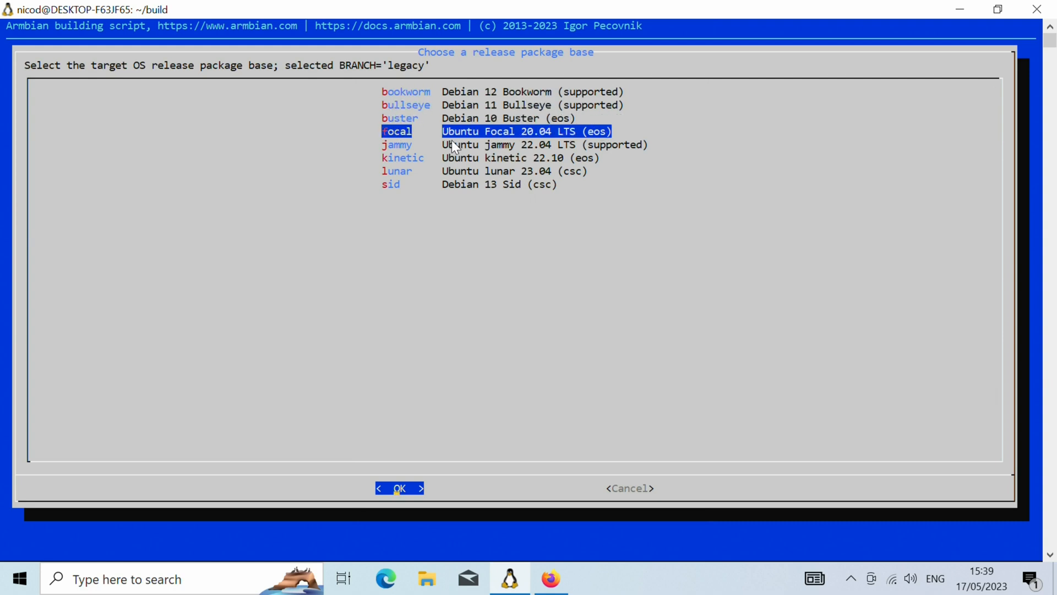
- Choose Ubuntu jammy 22.04 as the release and an image with desktop environment
{"action": "key", "text": "Down"}
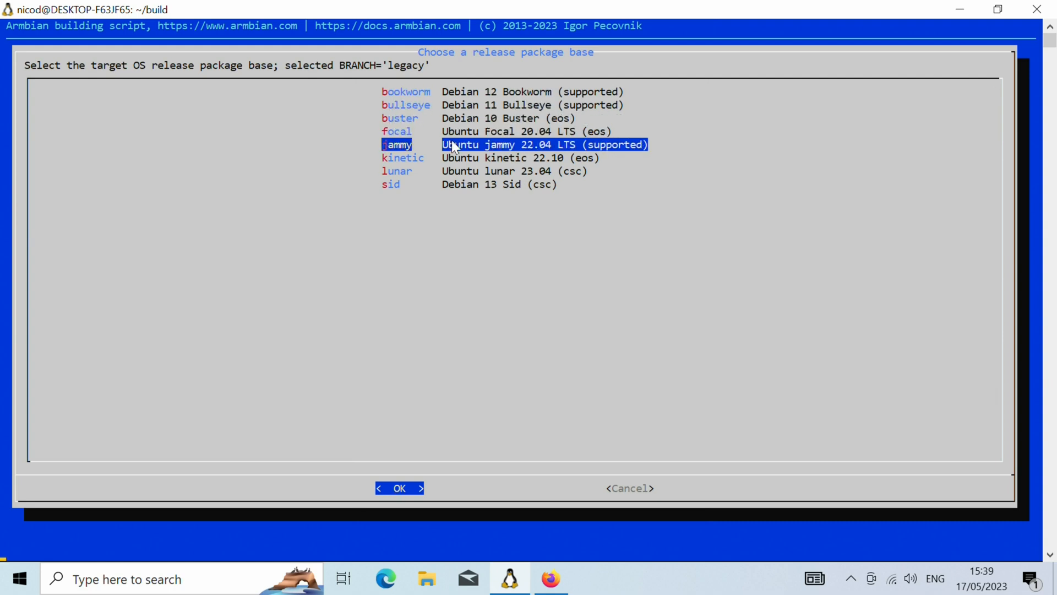
{"action": "left_click", "coordinate": [399, 488]}
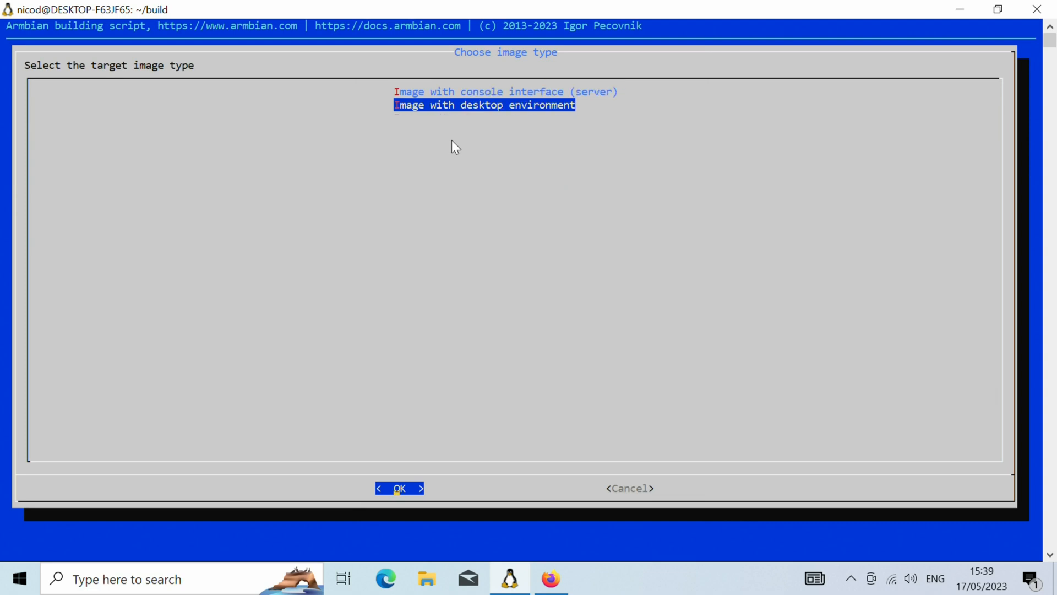
{"action": "left_click", "coordinate": [399, 488]}
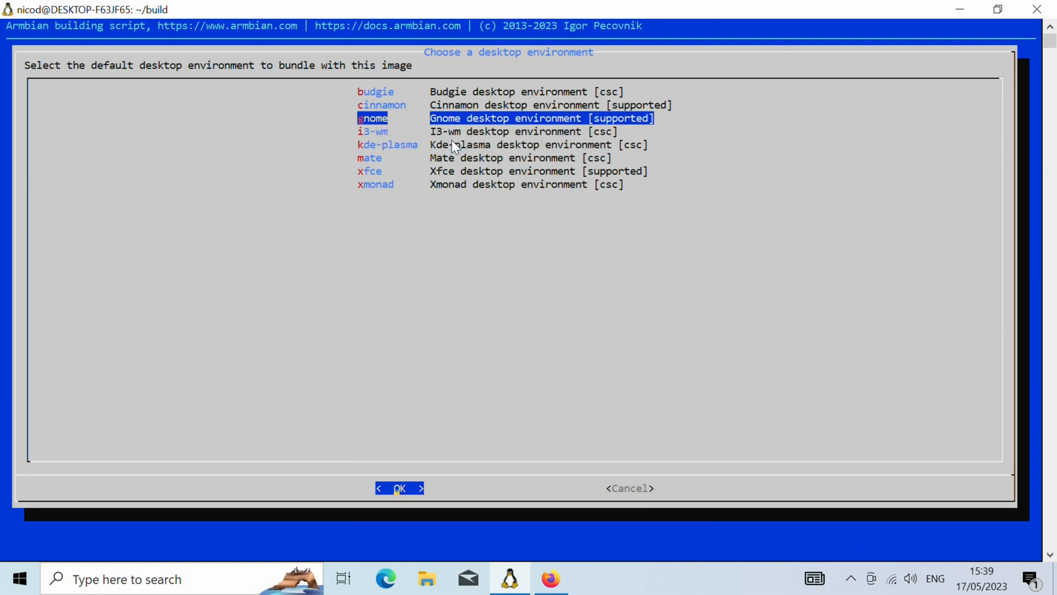
- Choose GNOME with config_base, keep the software groups checked and start the build
{"action": "left_click", "coordinate": [399, 488]}
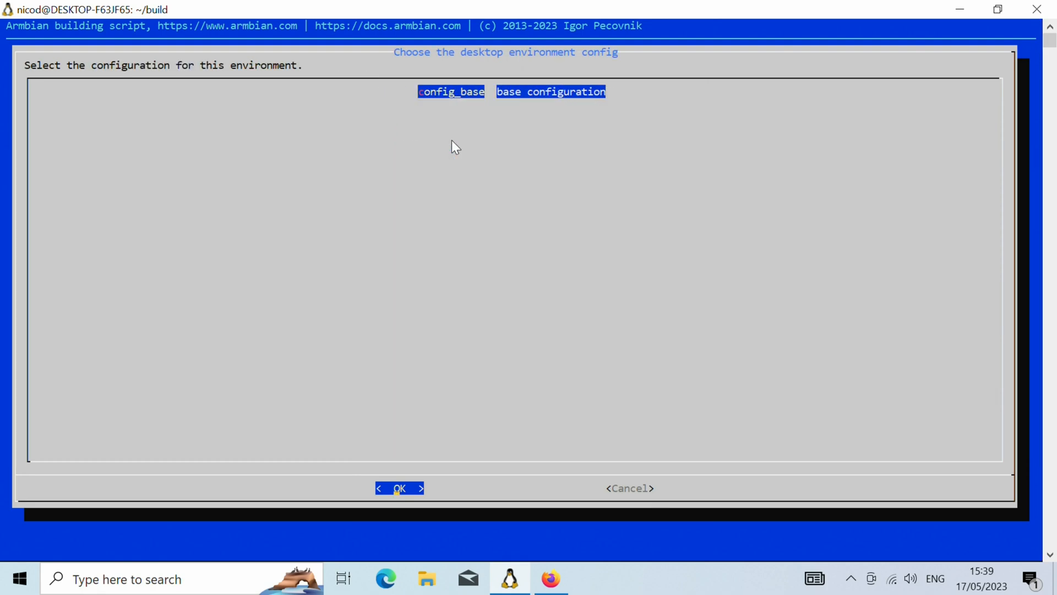
{"action": "left_click", "coordinate": [398, 488]}
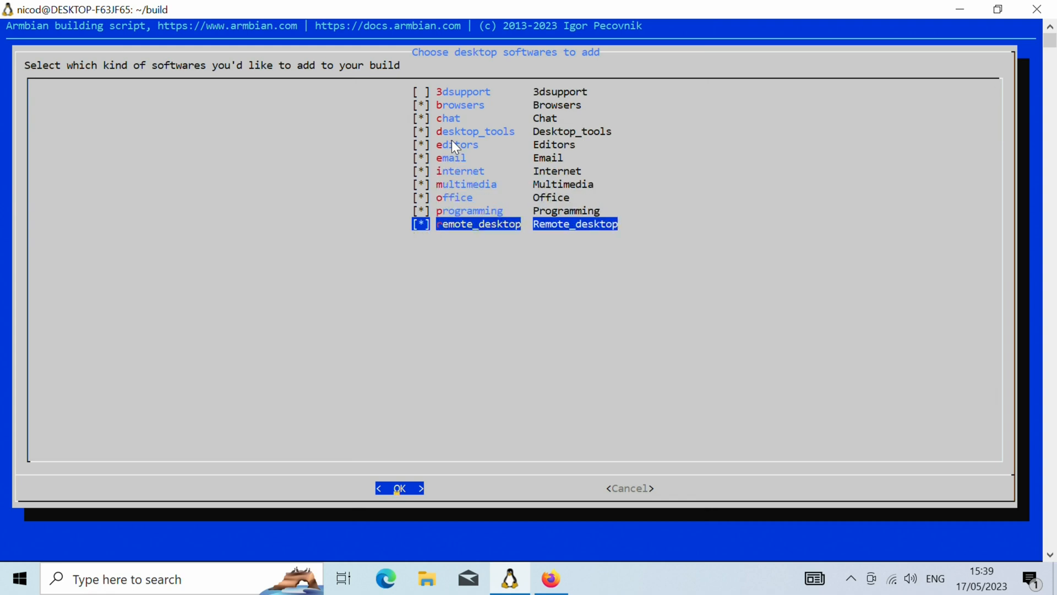
{"action": "left_click", "coordinate": [399, 488]}
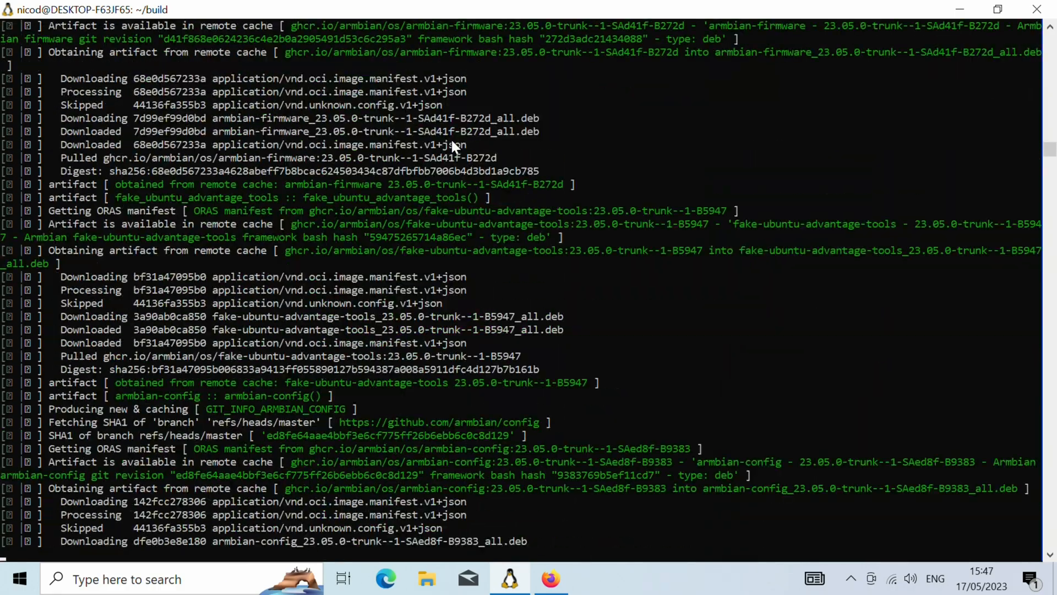
{"action": "scroll", "scroll_direction": "down", "scroll_amount": 3}
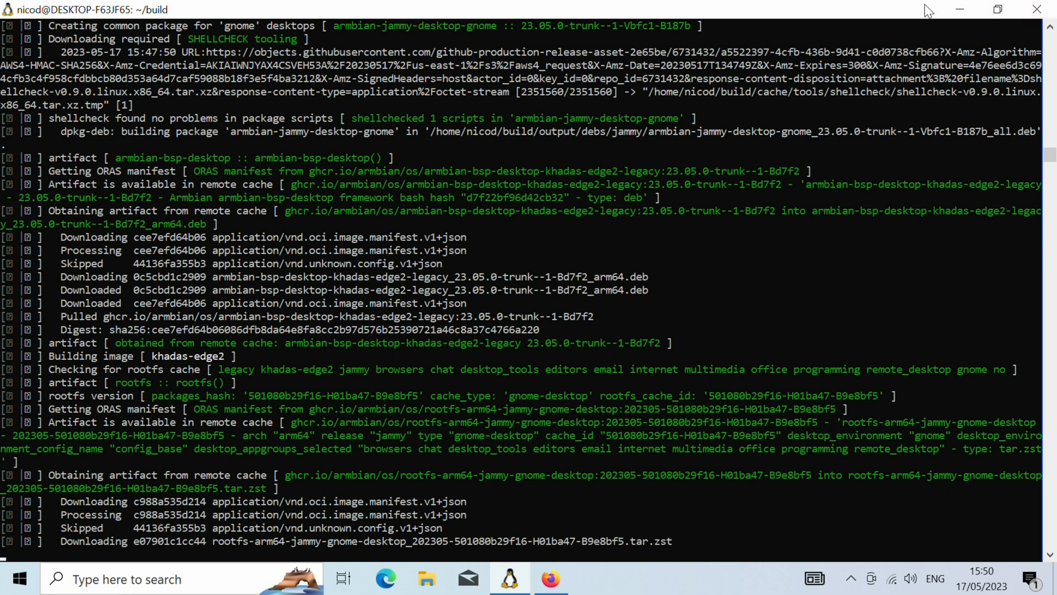
{"action": "mouse_move", "coordinate": [757, 544]}
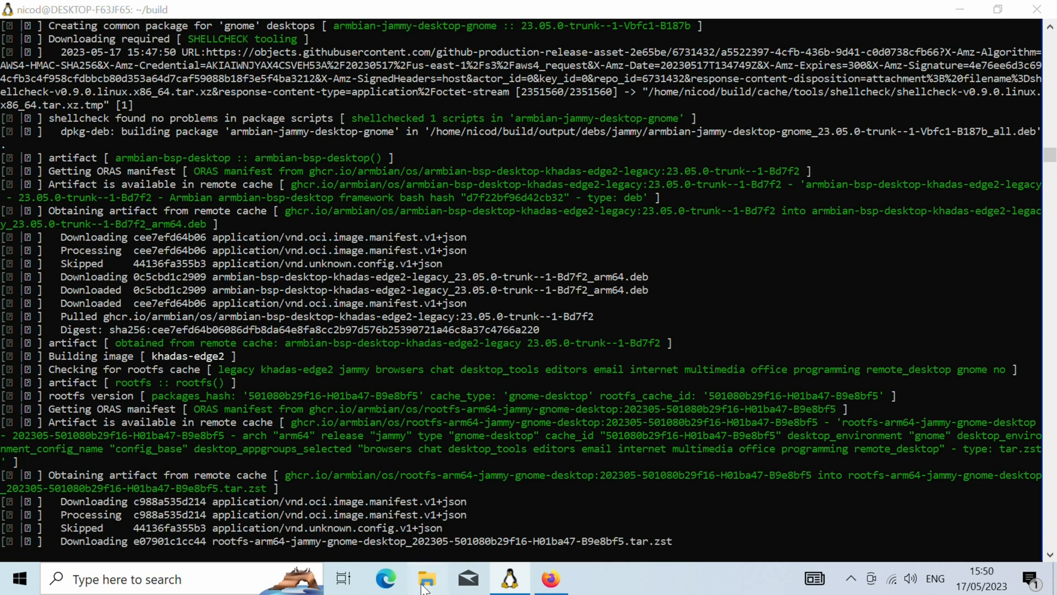
- Browse File Explorer into Linux > Ubuntu > home > the user's home folder
{"action": "left_click", "coordinate": [427, 578]}
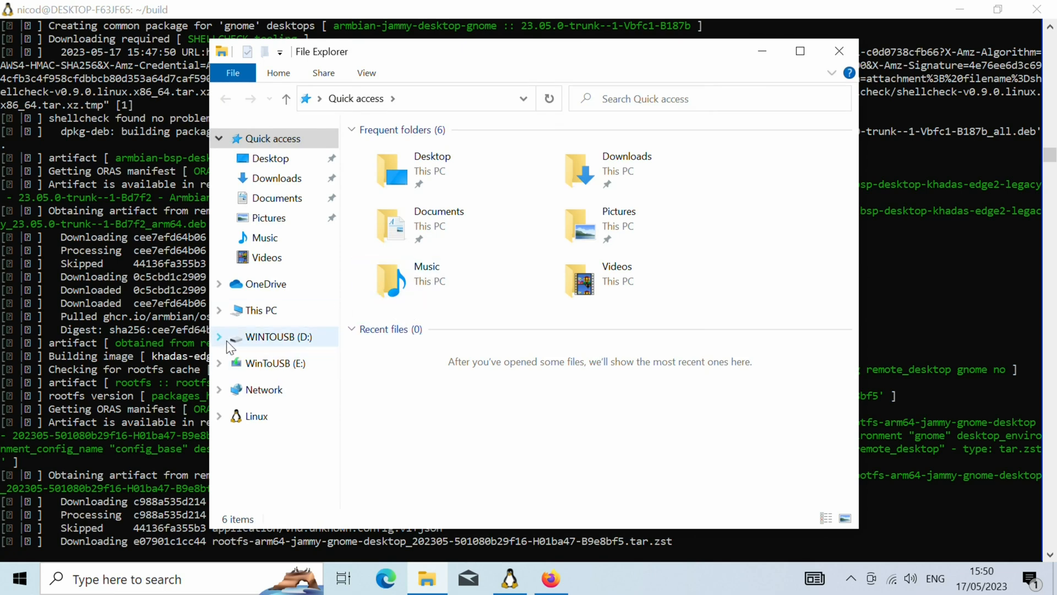
{"action": "mouse_move", "coordinate": [295, 366]}
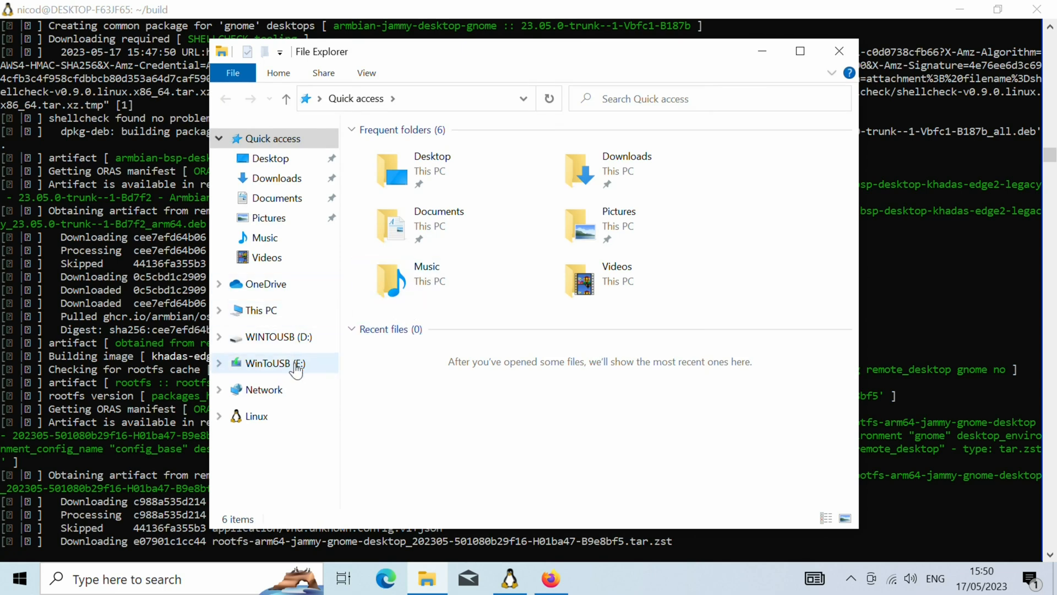
{"action": "left_click", "coordinate": [257, 417]}
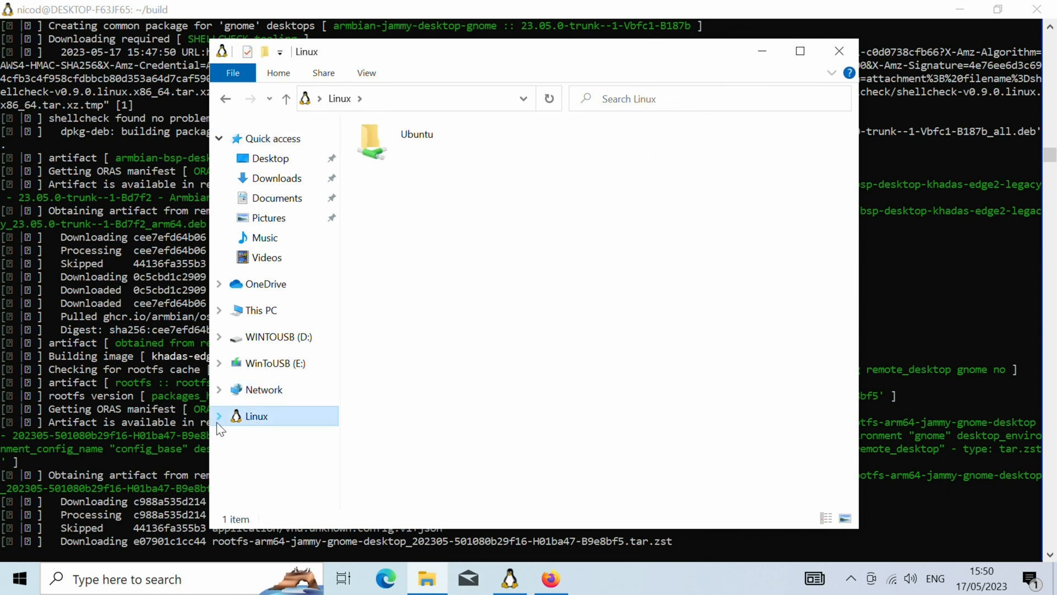
{"action": "left_click", "coordinate": [218, 417]}
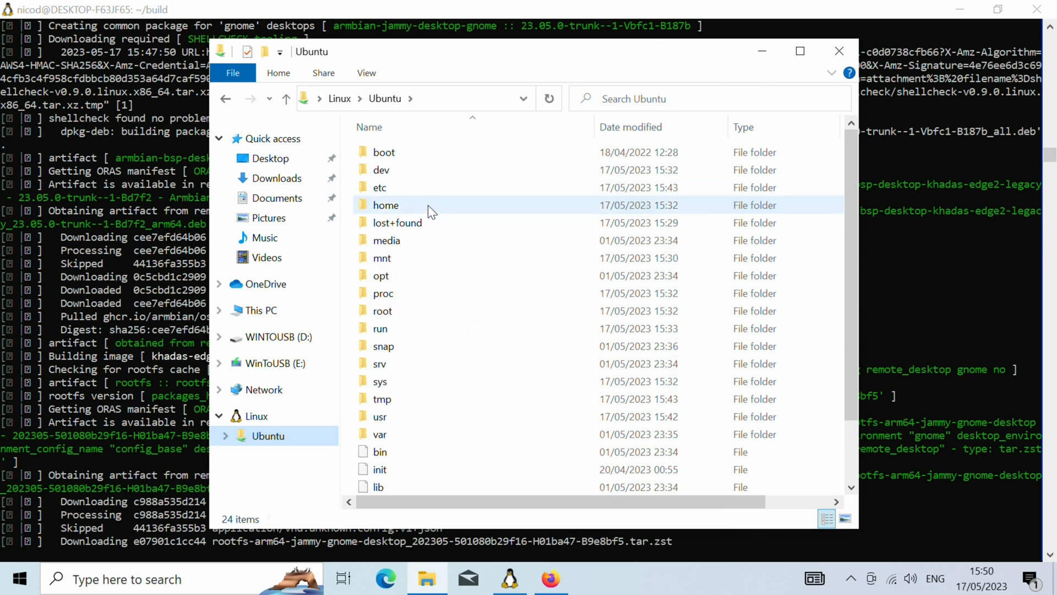
{"action": "double_click", "coordinate": [385, 205]}
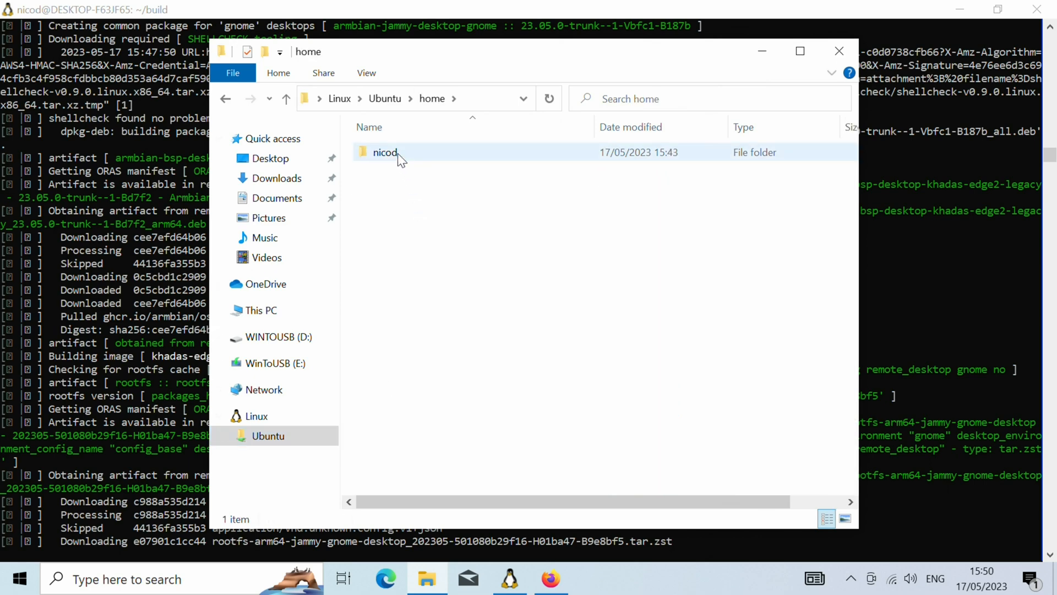
{"action": "double_click", "coordinate": [386, 152]}
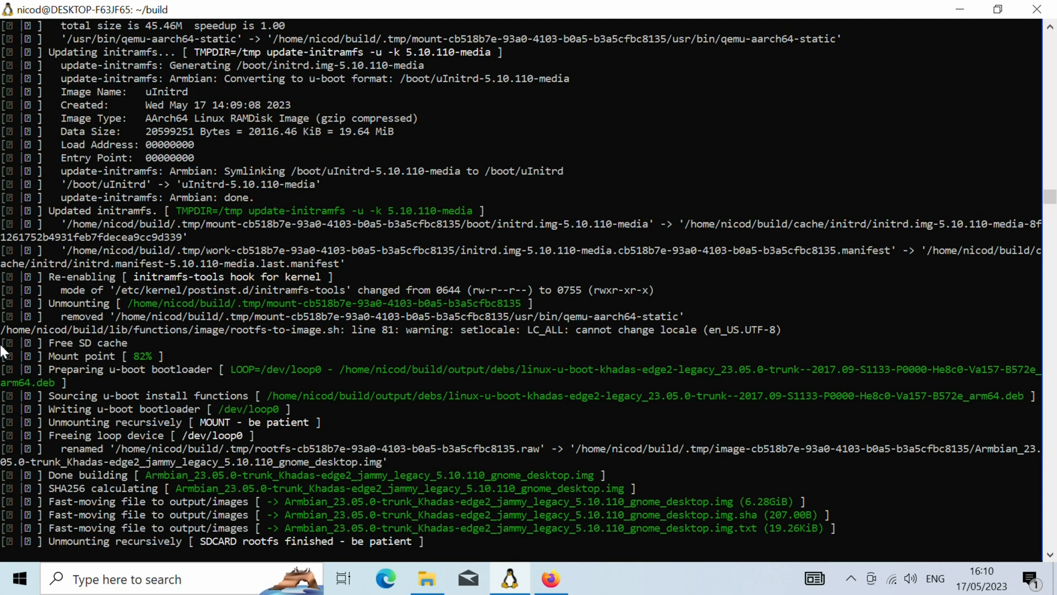
- Follow the terminal until the build reports done, then bring File Explorer back to the front
{"action": "scroll", "scroll_direction": "down", "scroll_amount": 3}
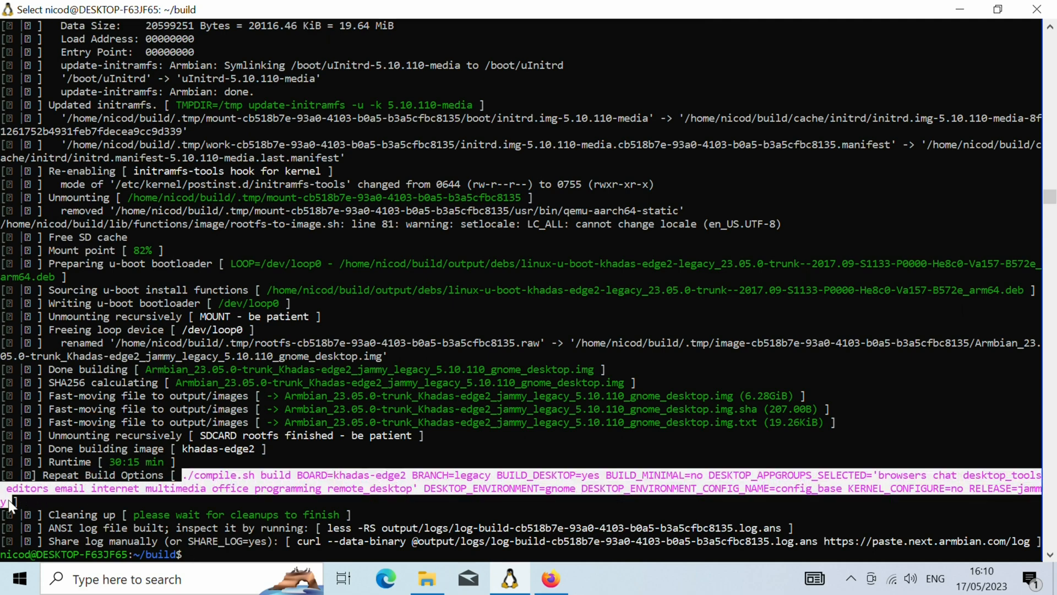
{"action": "mouse_move", "coordinate": [317, 509]}
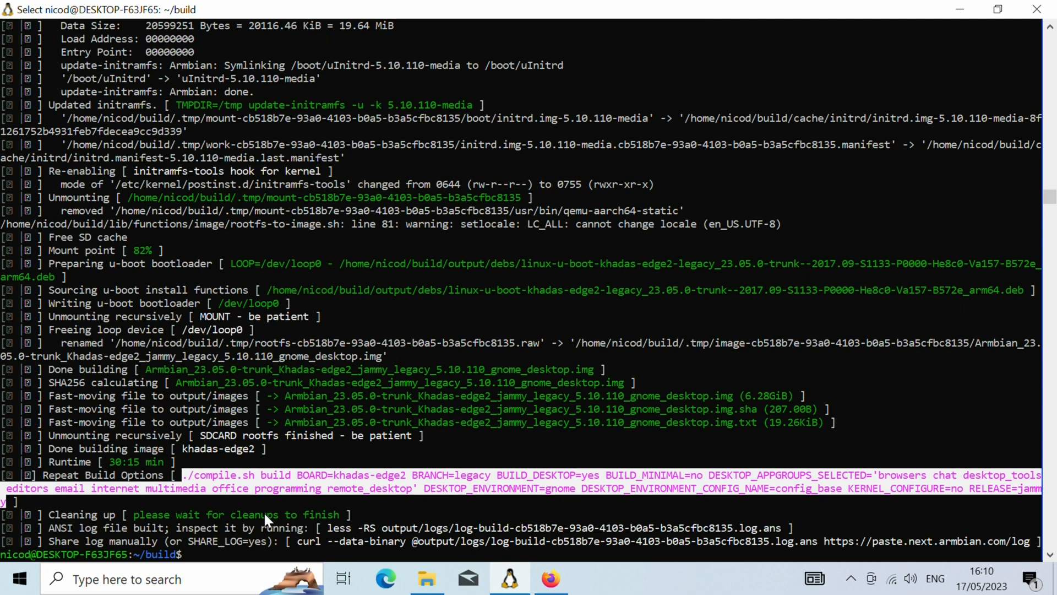
{"action": "mouse_move", "coordinate": [337, 546]}
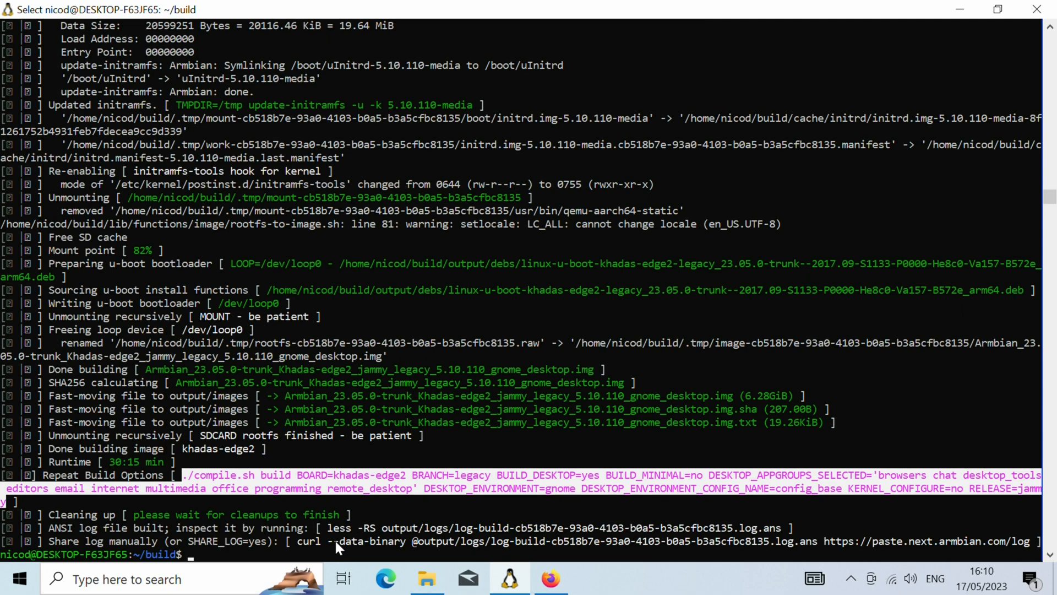
{"action": "mouse_move", "coordinate": [293, 583]}
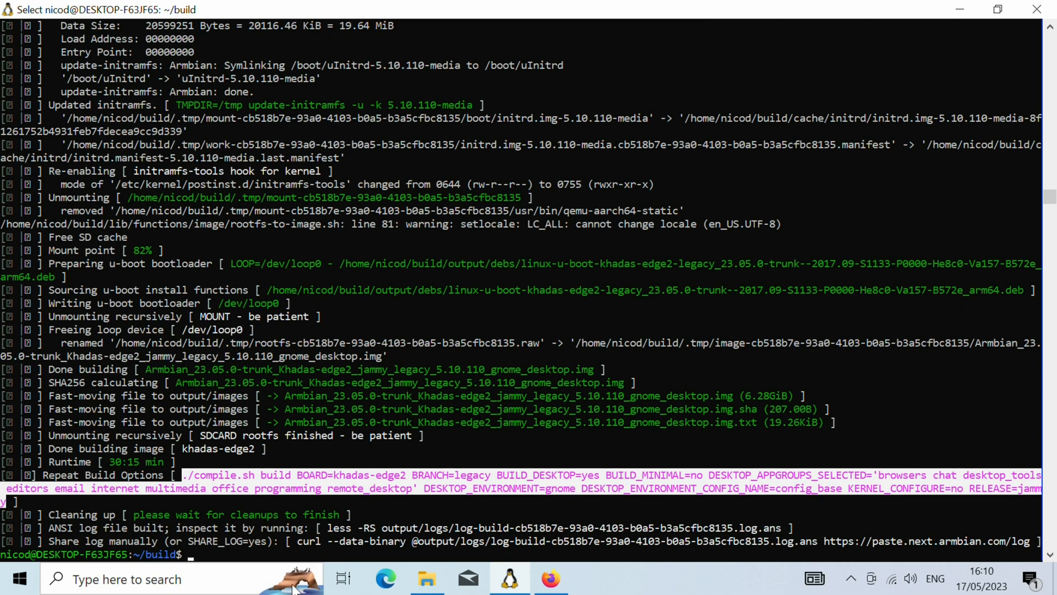
{"action": "left_click", "coordinate": [427, 578]}
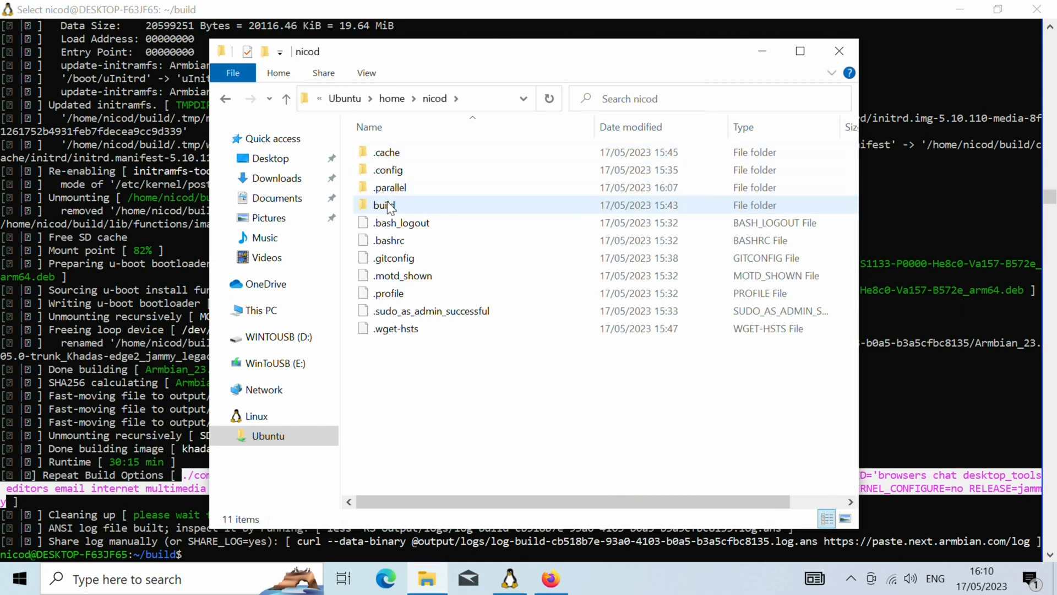
- Enter build/output/images and check the Khadas Edge2 GNOME .img properties show 6.27 GB
{"action": "double_click", "coordinate": [383, 205]}
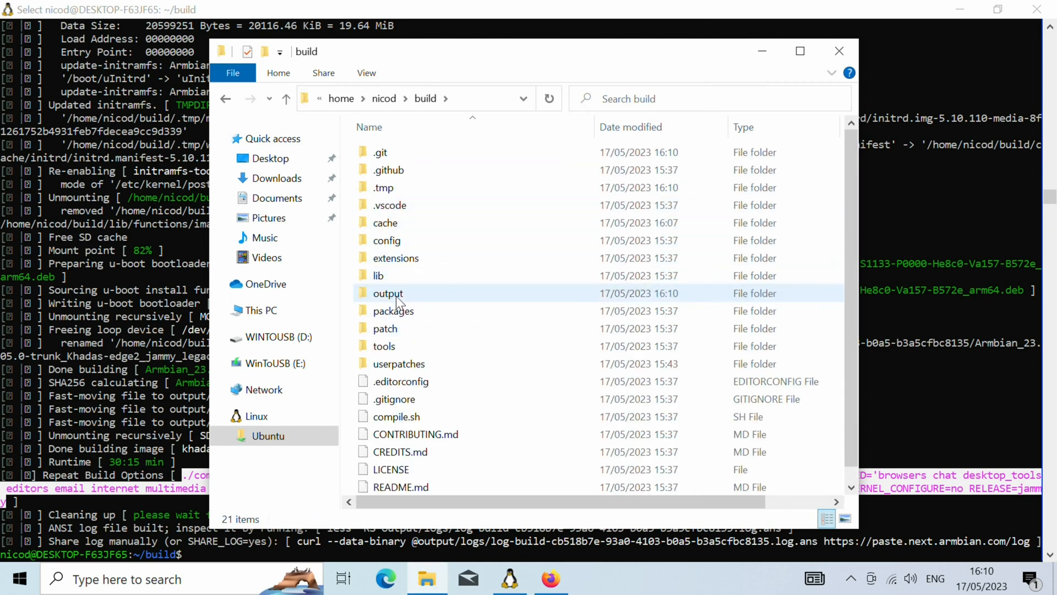
{"action": "double_click", "coordinate": [388, 293]}
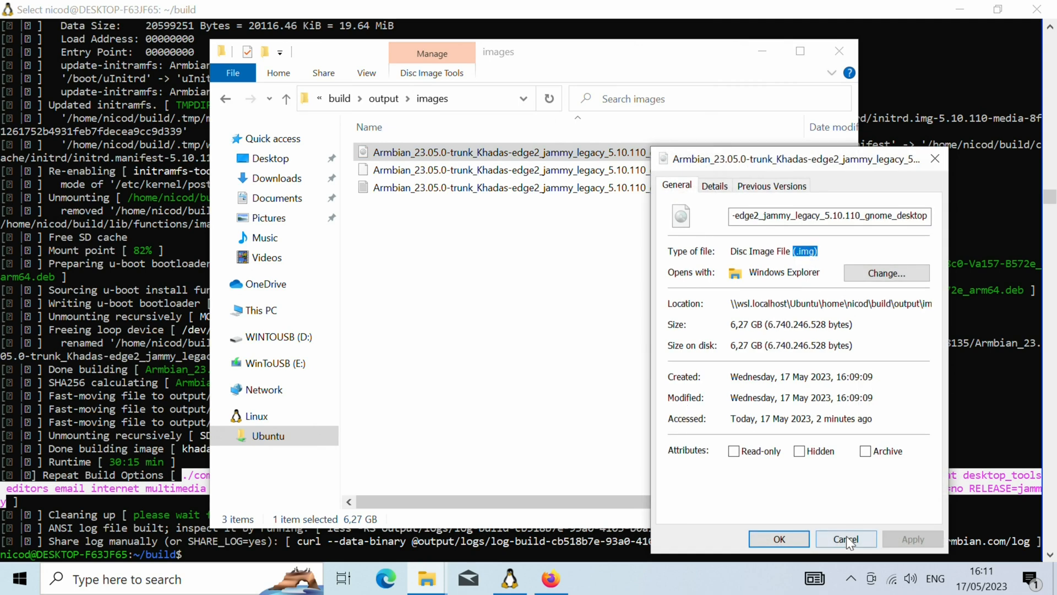
{"action": "left_click", "coordinate": [845, 538]}
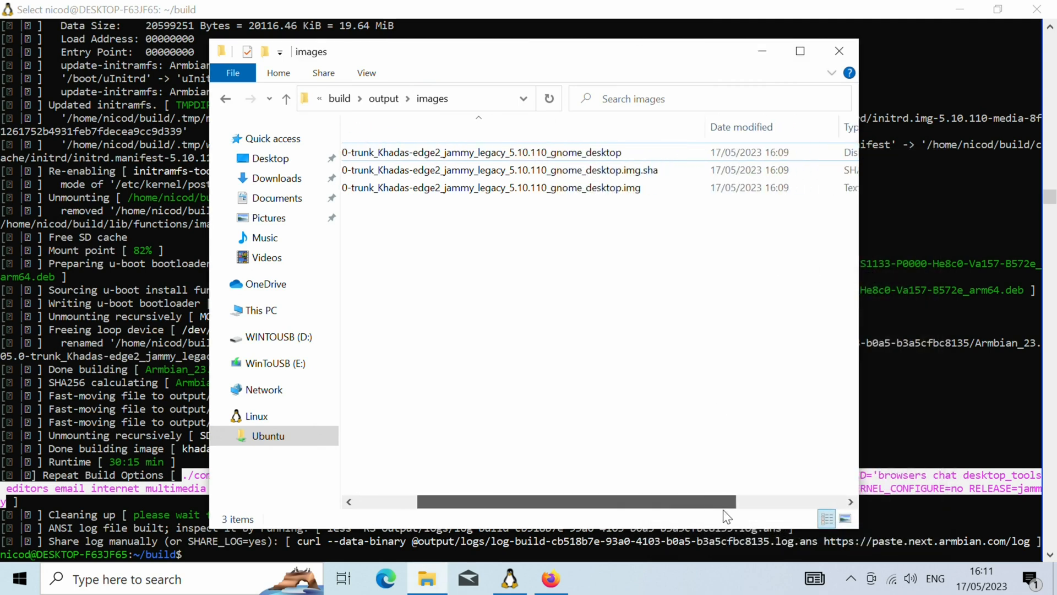